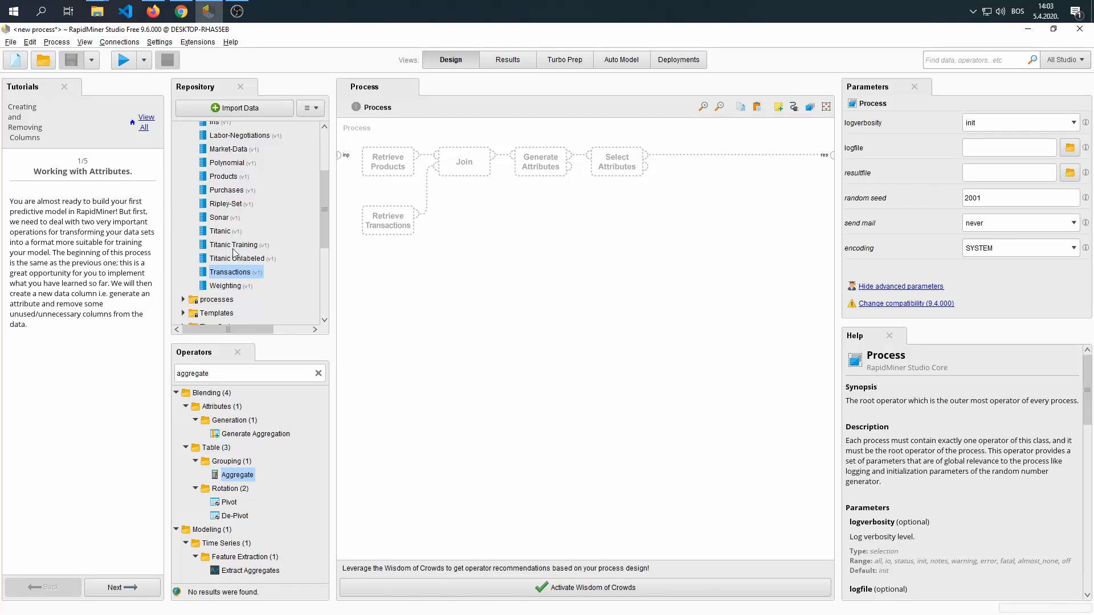
pyautogui.moveTo(69, 139)
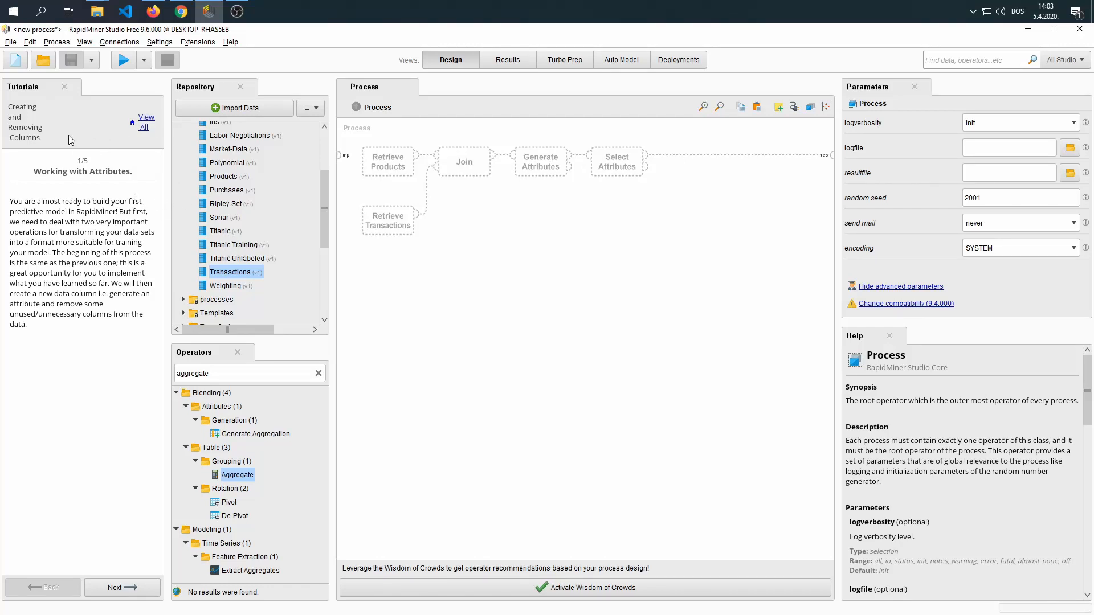
pyautogui.moveTo(149, 151)
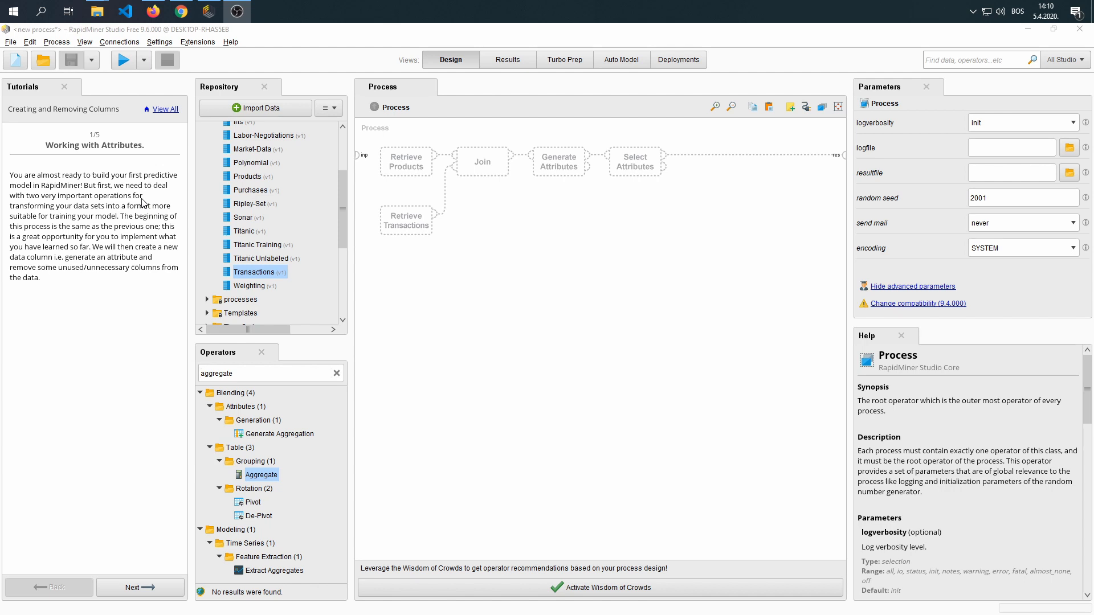
pyautogui.moveTo(149, 234)
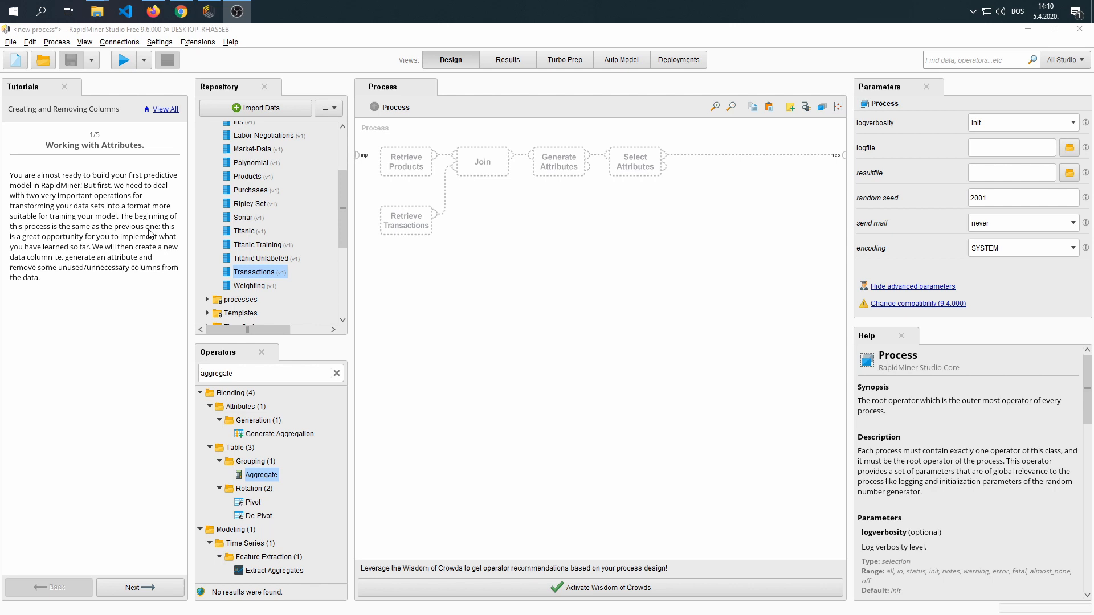
pyautogui.moveTo(92, 222)
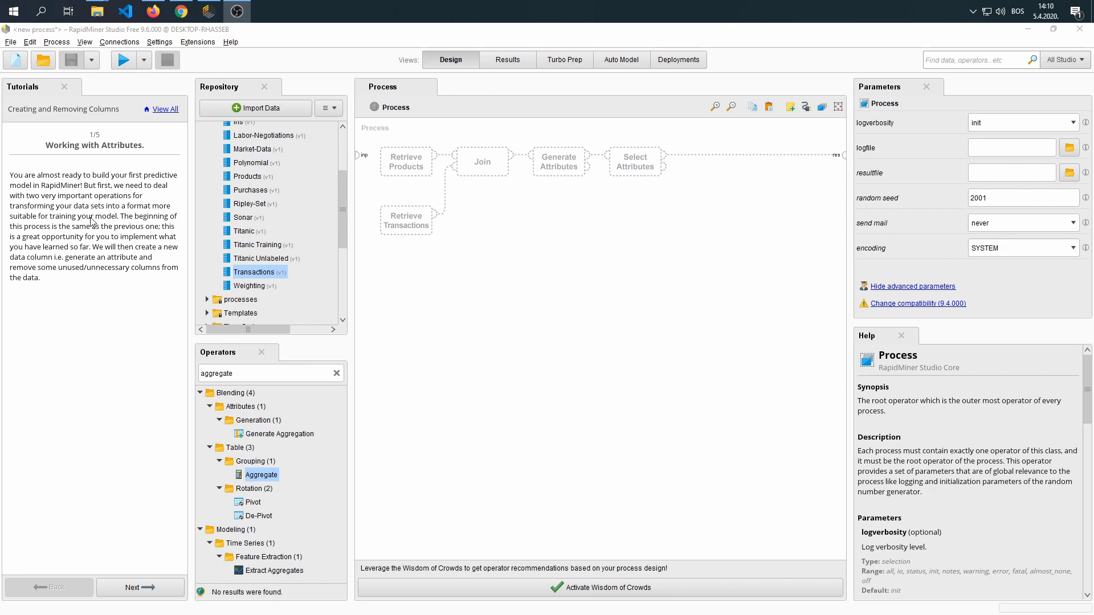
pyautogui.moveTo(85, 236)
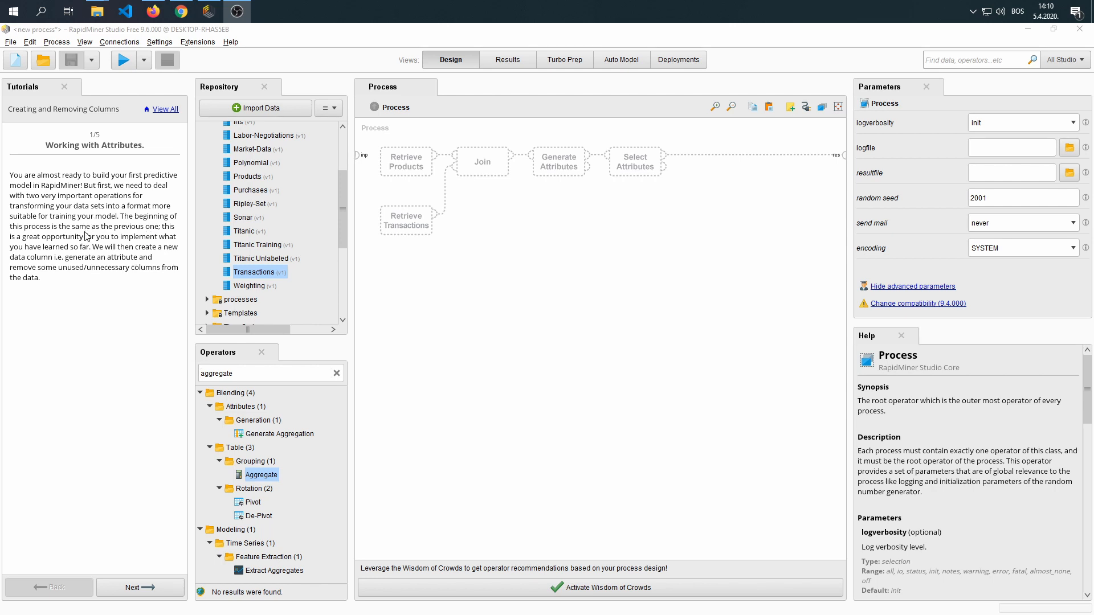
pyautogui.moveTo(86, 240)
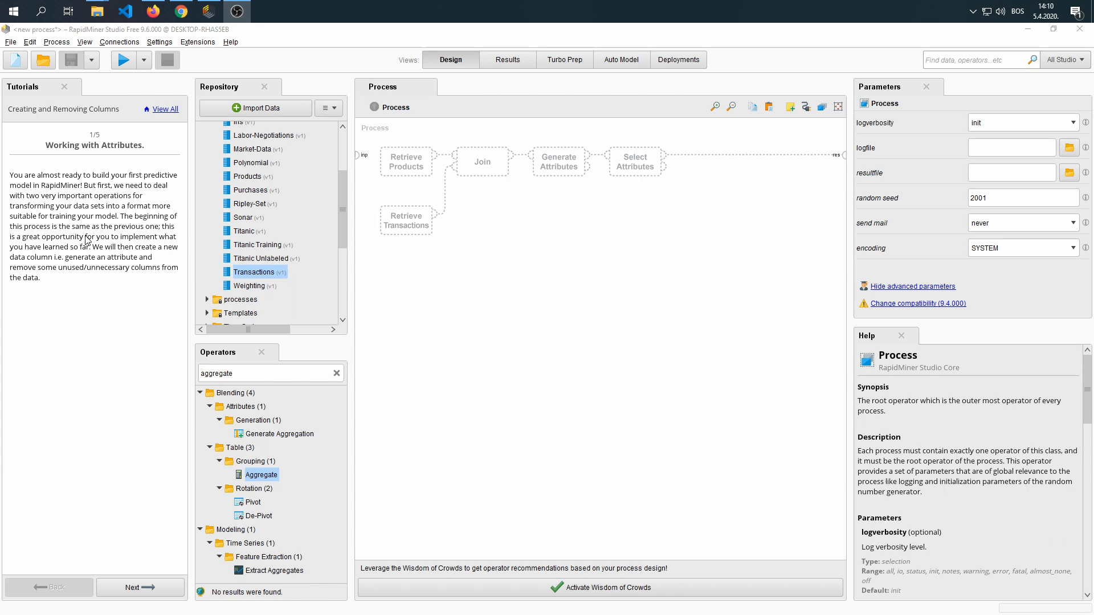
pyautogui.moveTo(89, 263)
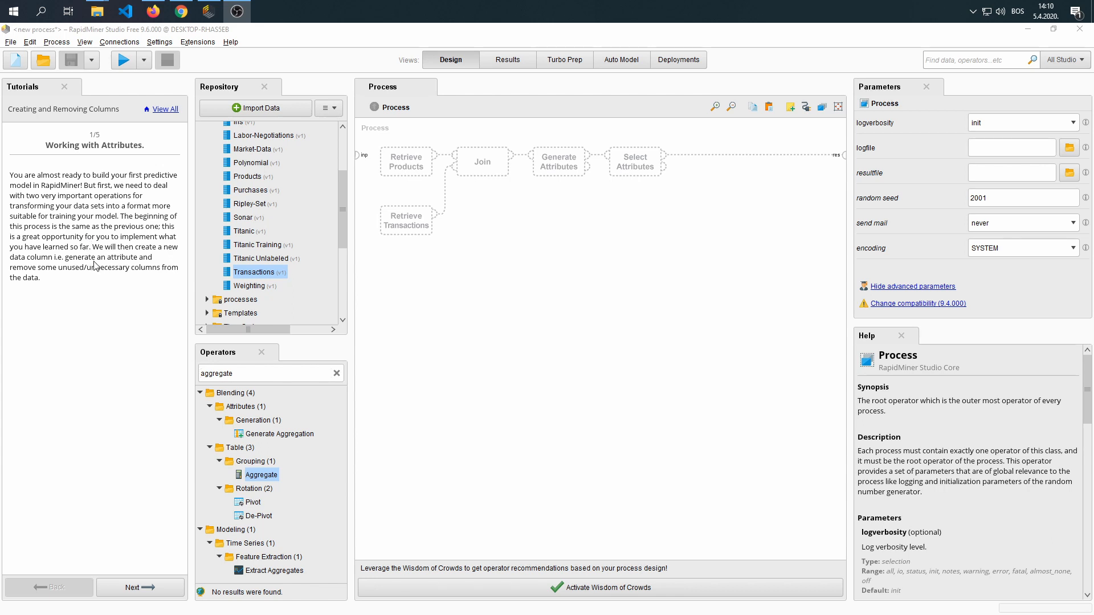
pyautogui.moveTo(105, 272)
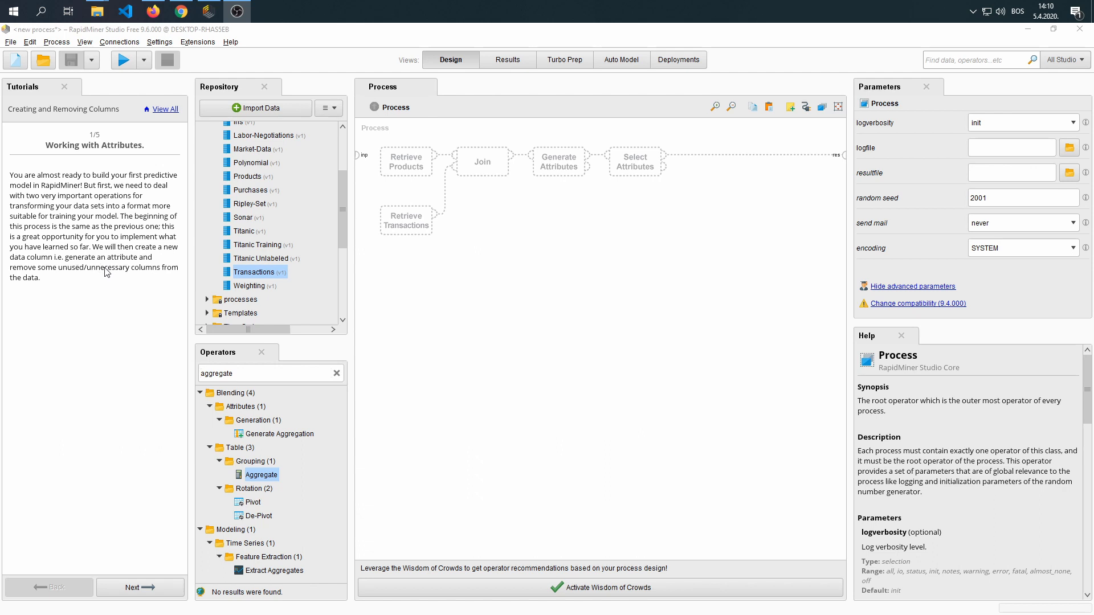
pyautogui.moveTo(128, 261)
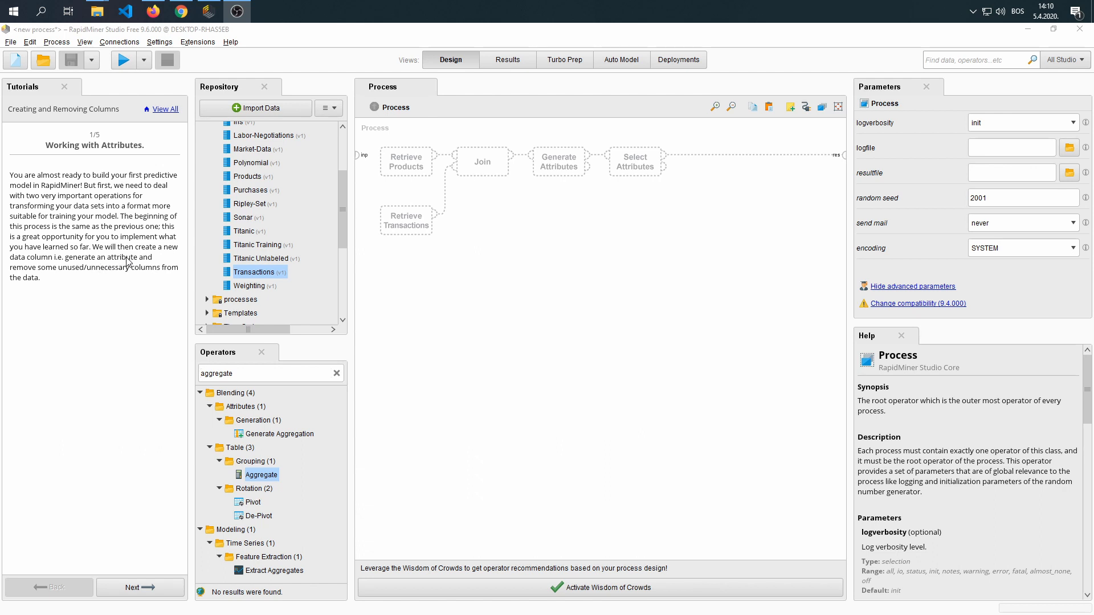
pyautogui.moveTo(124, 282)
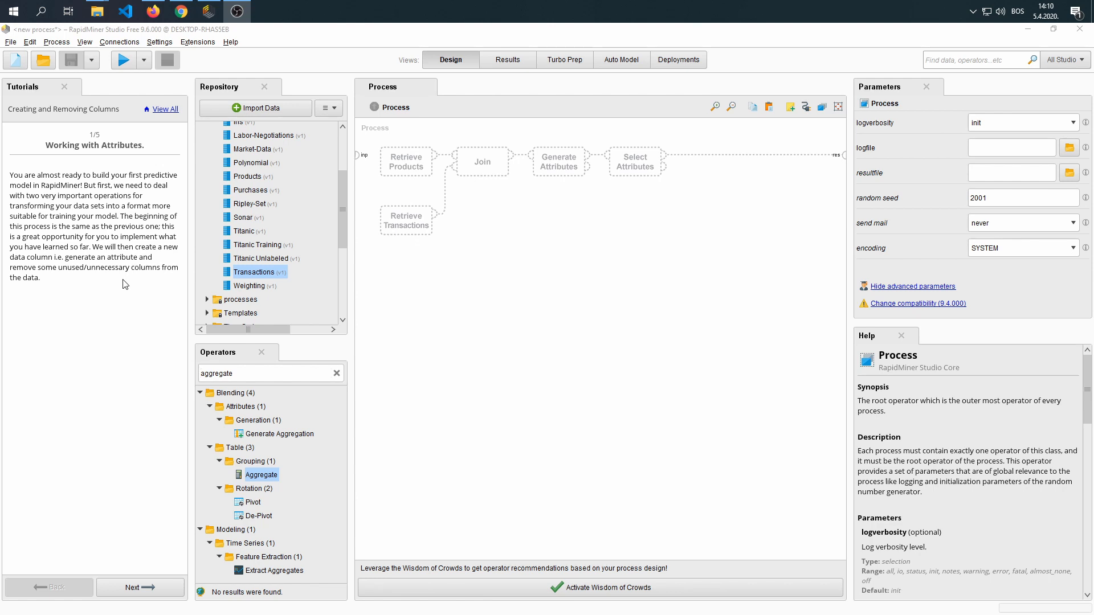
# - Advance the Working with Attributes tutorial to step 2/5
pyautogui.click(139, 588)
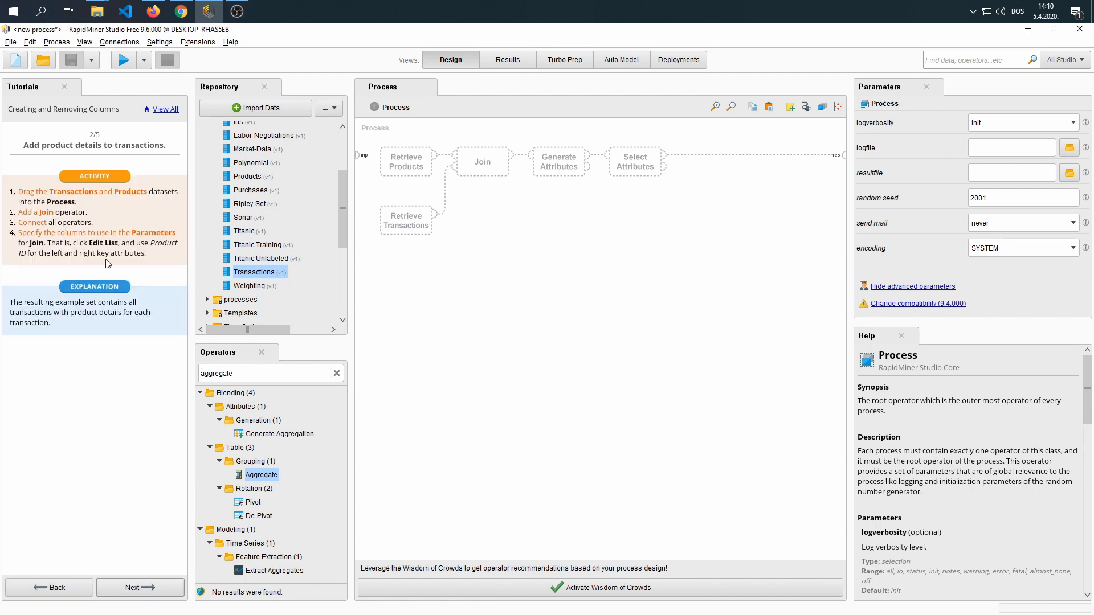
pyautogui.moveTo(342, 206)
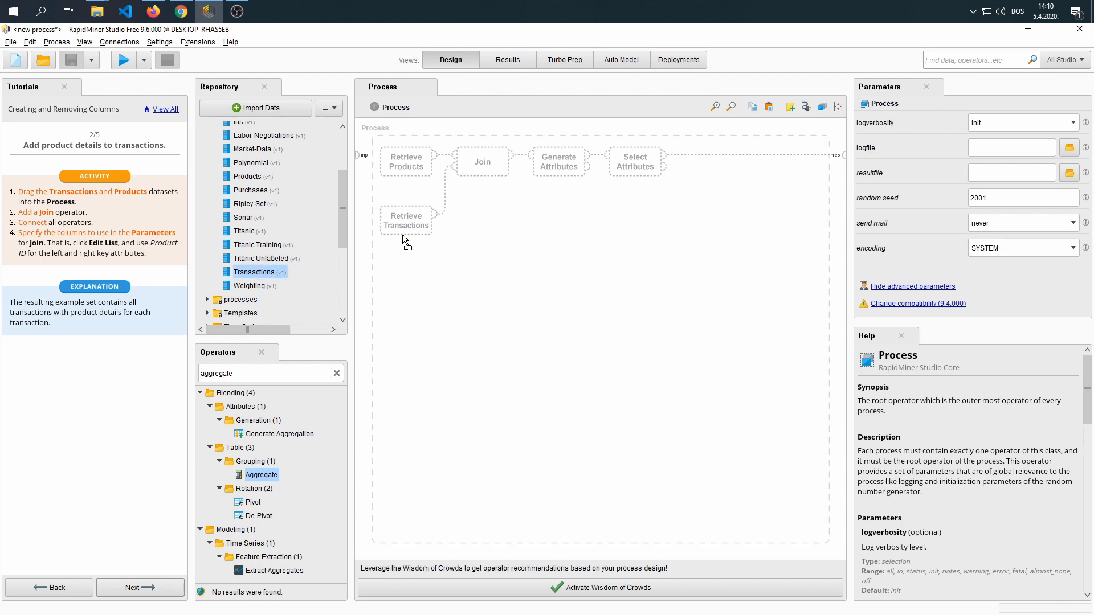
# - Place Transactions and Products on the canvas and search the operators for 'join'
pyautogui.click(405, 220)
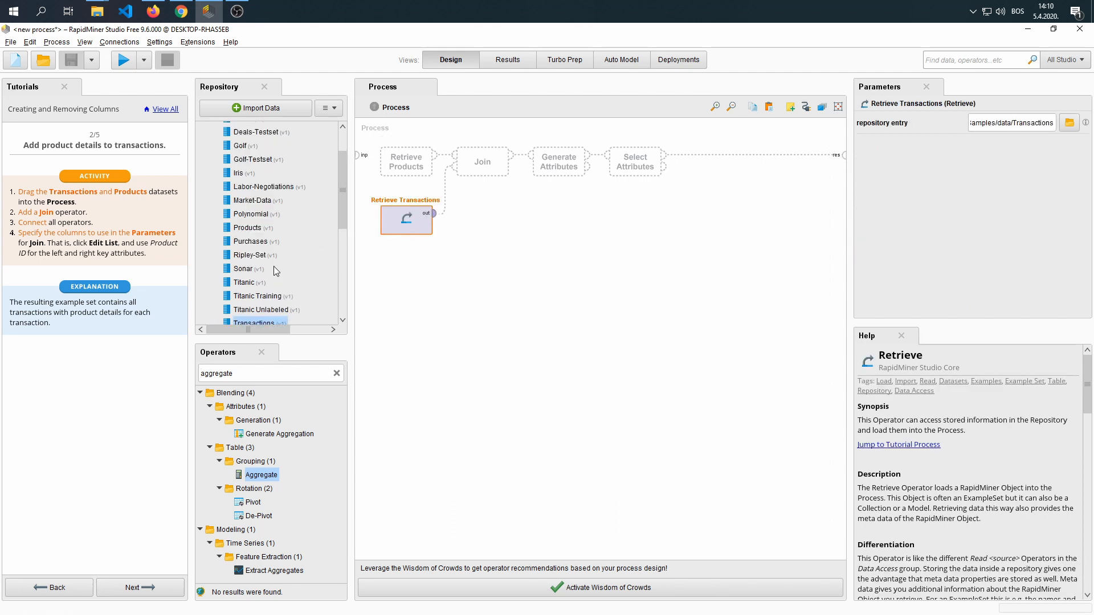
pyautogui.moveTo(249, 228); pyautogui.dragTo(405, 161)
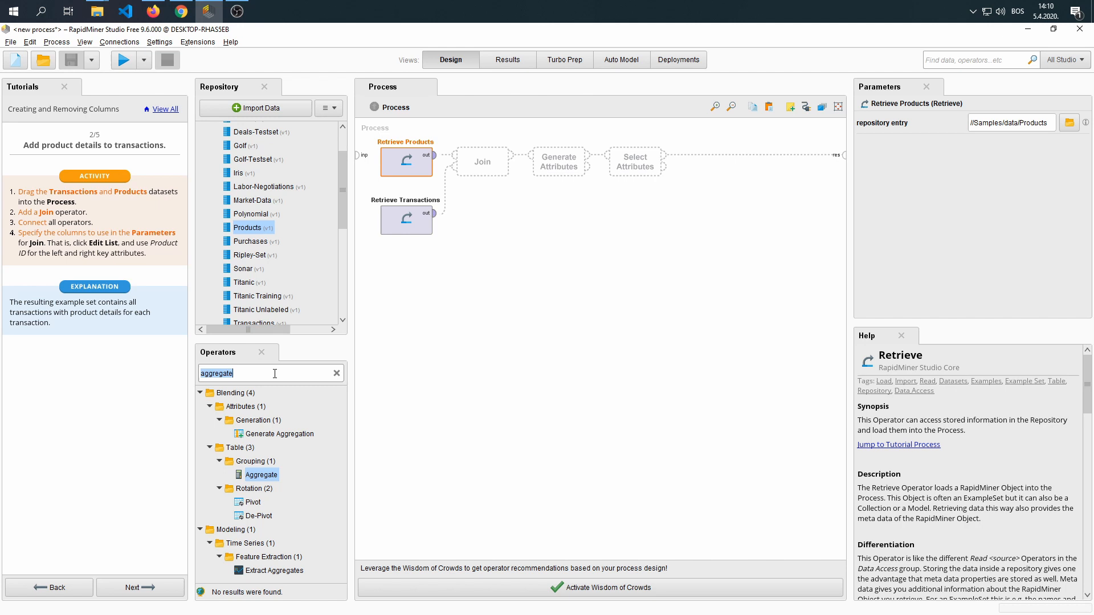
pyautogui.write('join')
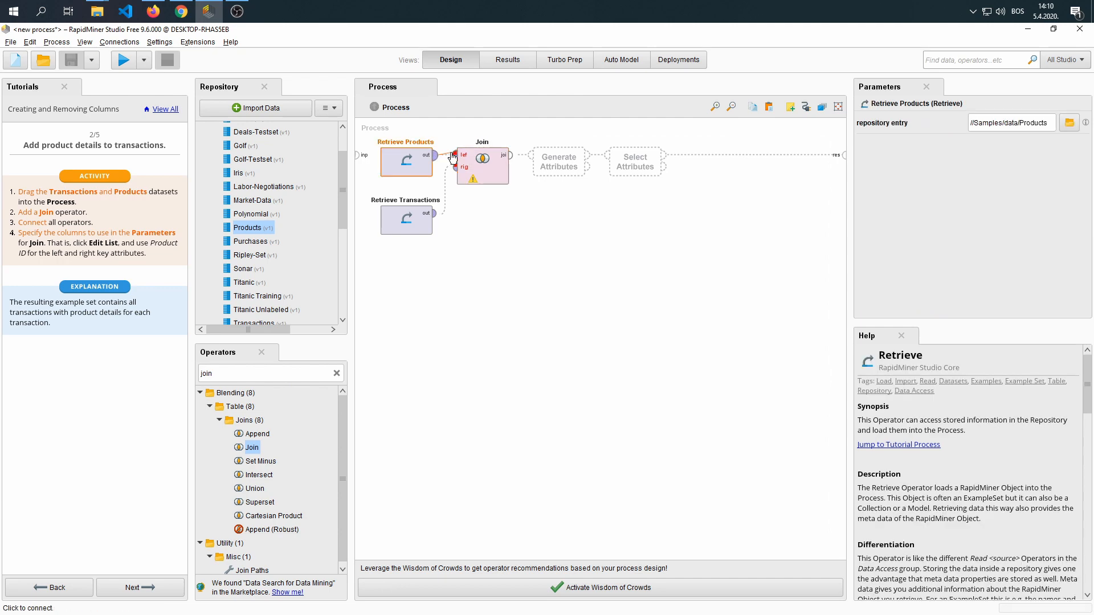
# - Connect Products into Join and set Product ID as both key attributes
pyautogui.click(480, 164)
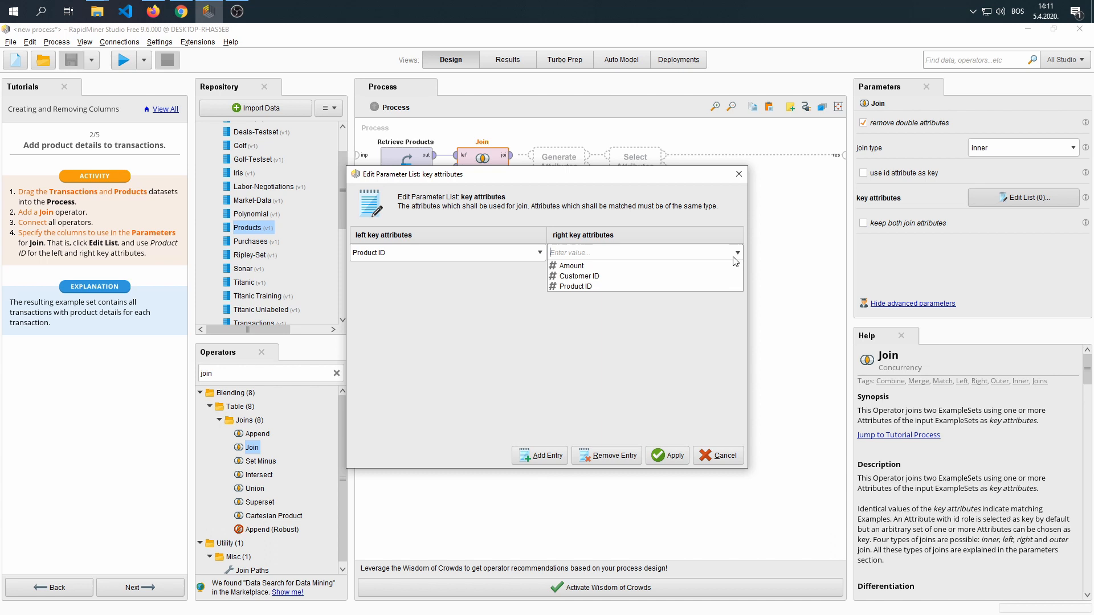
pyautogui.click(574, 286)
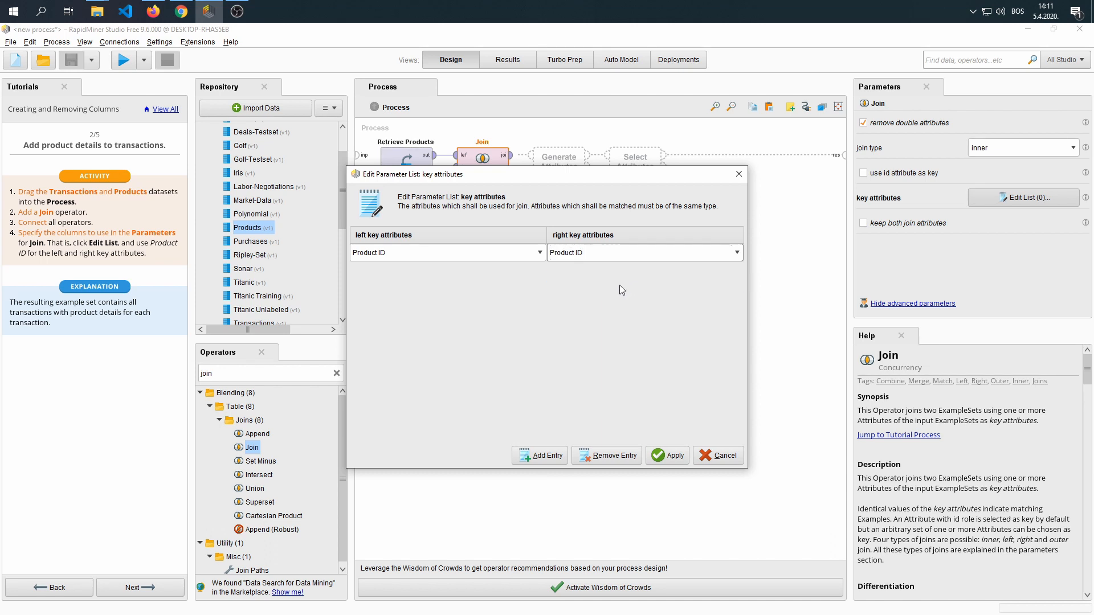
pyautogui.moveTo(672, 456)
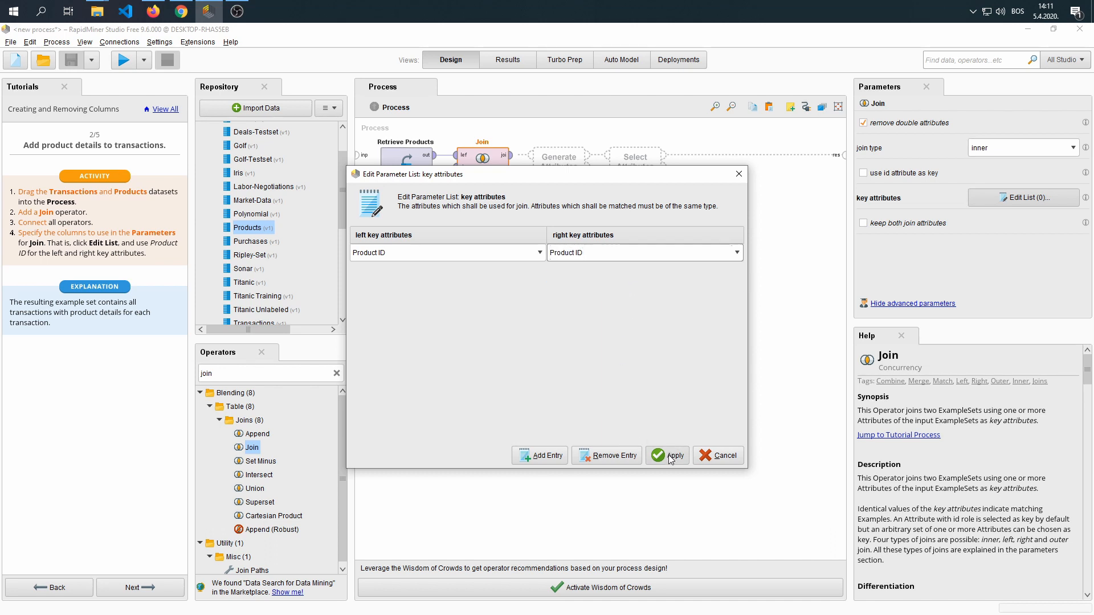
pyautogui.click(672, 455)
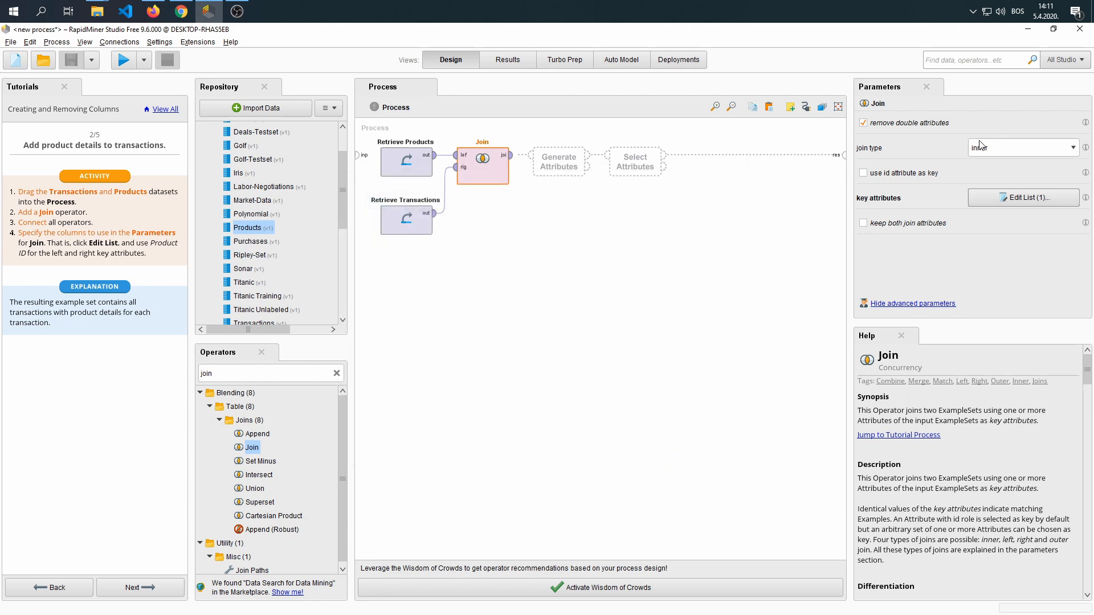
pyautogui.moveTo(963, 158)
pyautogui.write('generate atr')
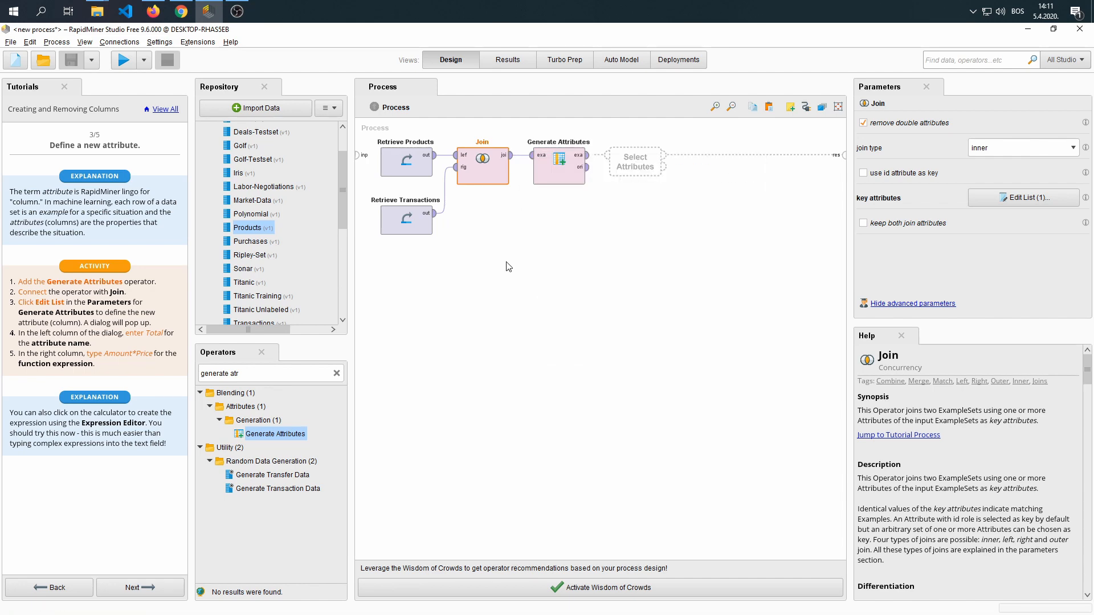
# - Open Generate Attributes' function list and name a new attribute Total
pyautogui.click(558, 155)
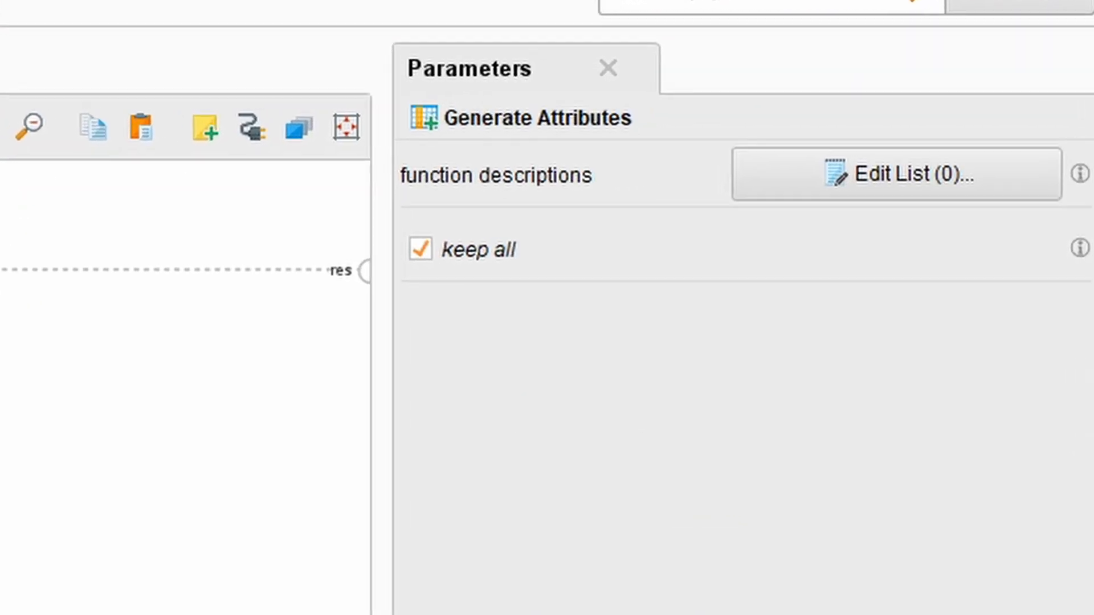
pyautogui.click(896, 173)
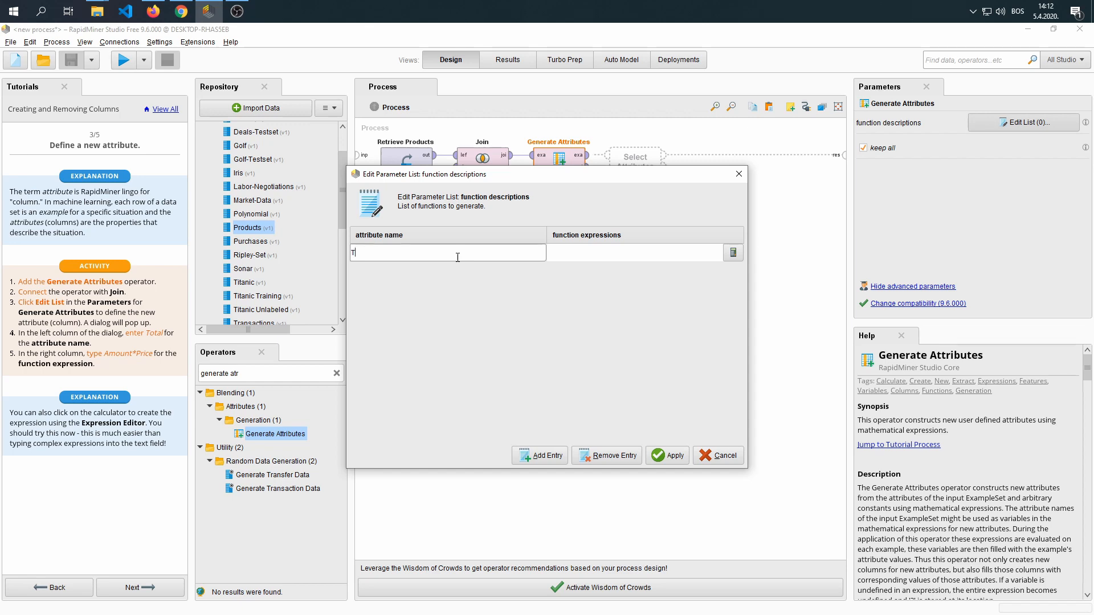
pyautogui.write('Total')
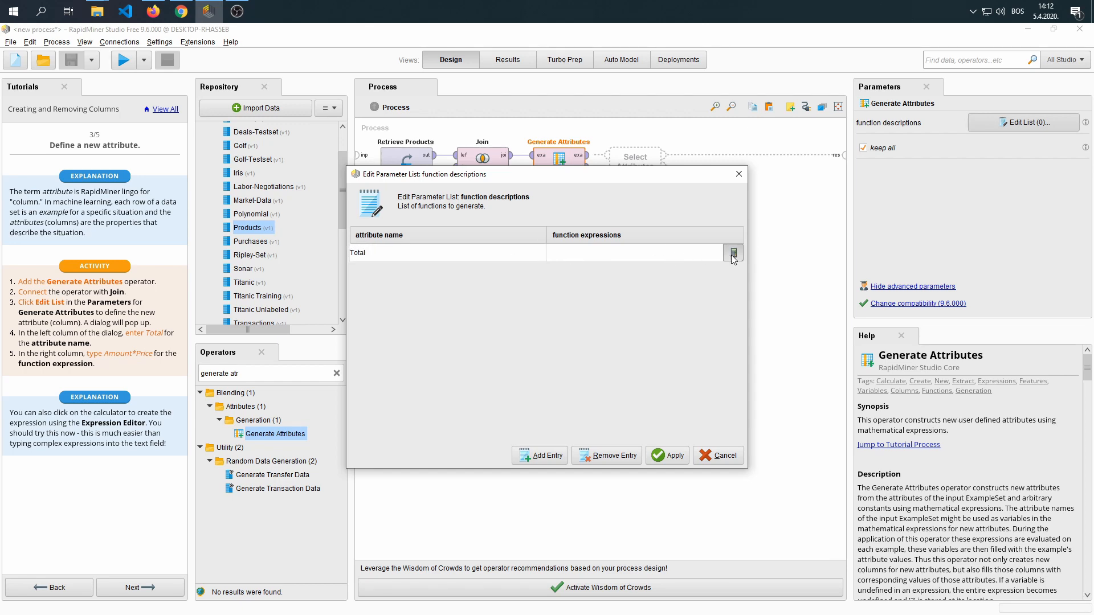
# - Build the expression Amount*Price for Total and save the attribute definition
pyautogui.click(733, 252)
pyautogui.write('Amount*')
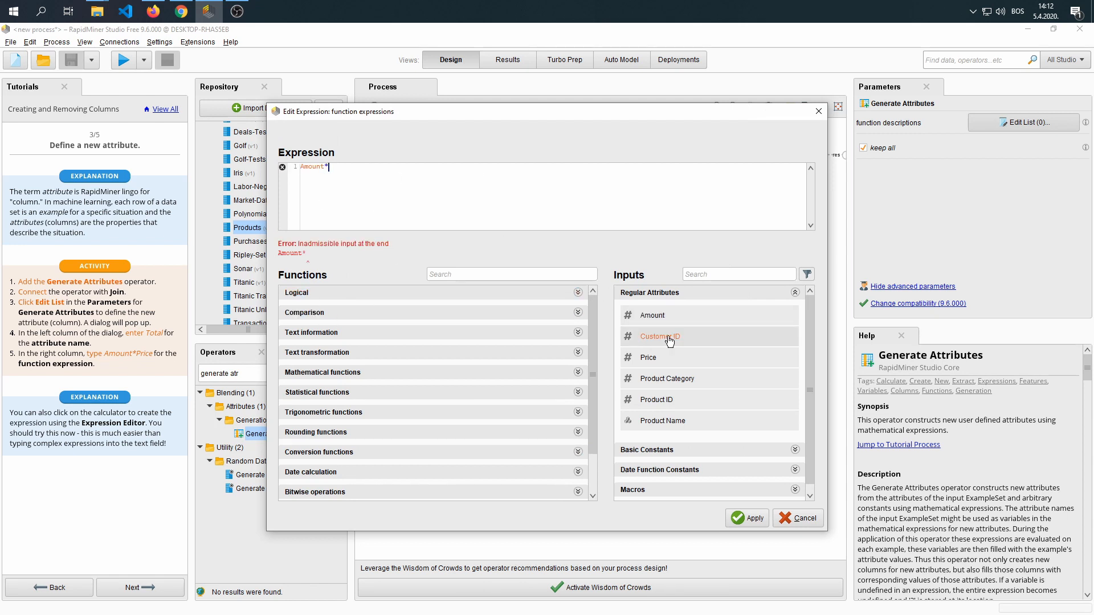
pyautogui.write('Price')
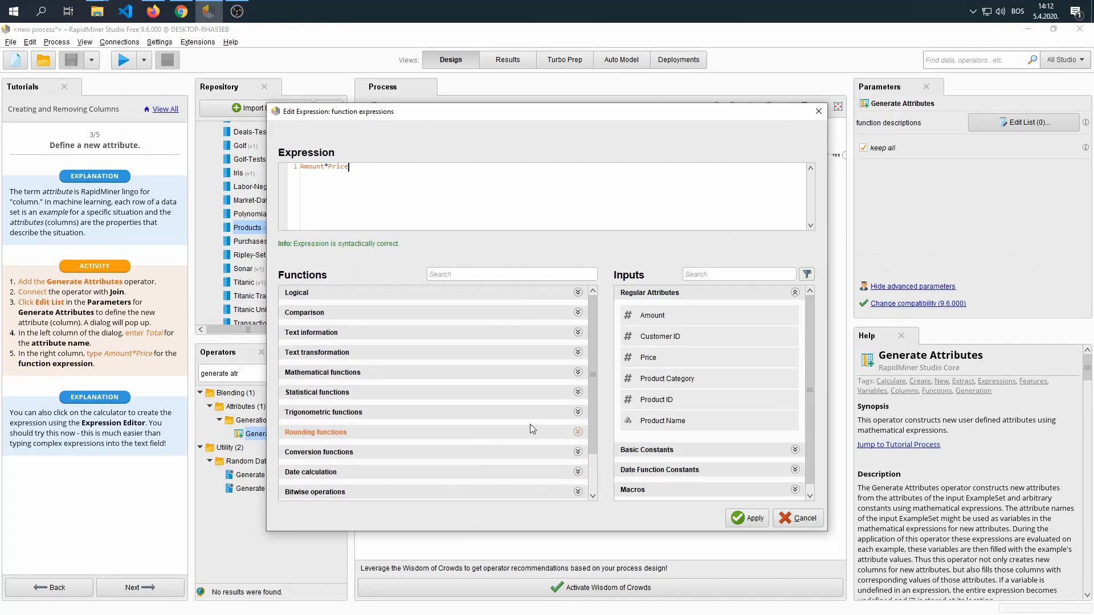
pyautogui.click(323, 412)
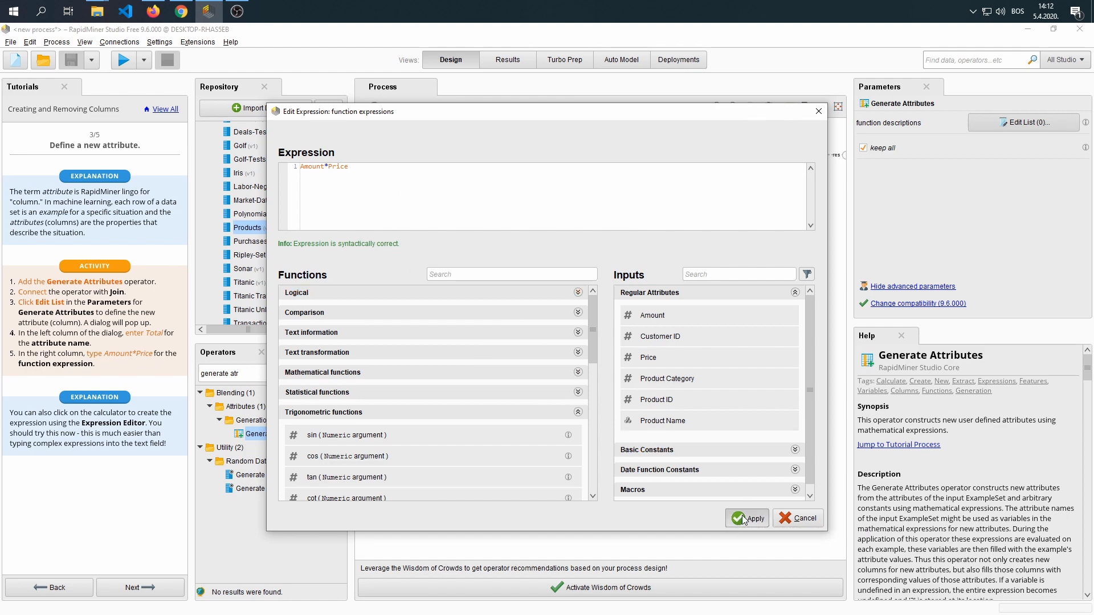
pyautogui.click(747, 517)
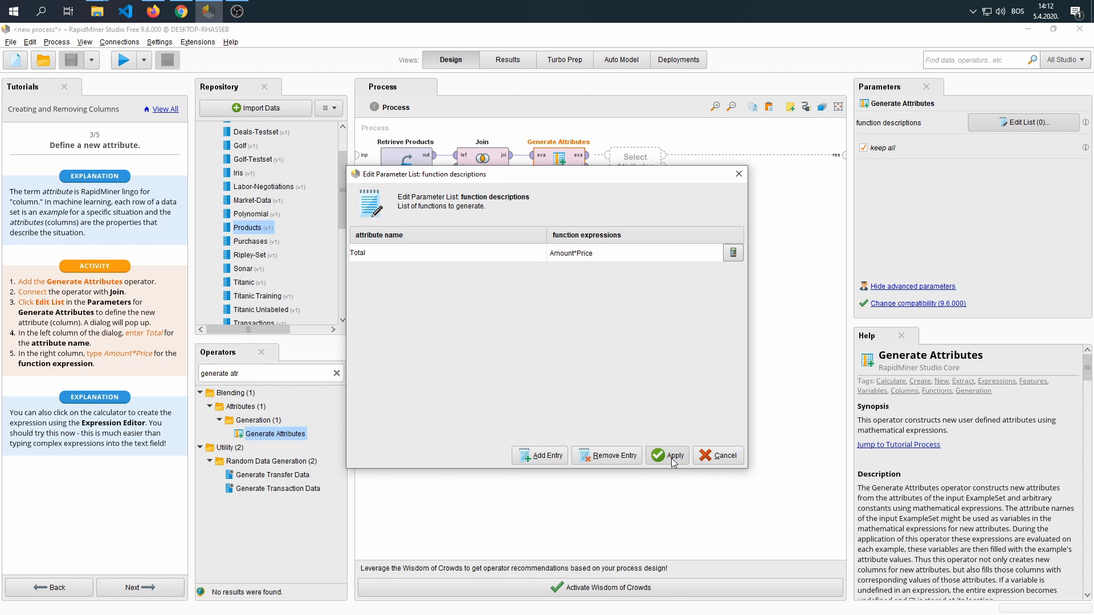
pyautogui.click(672, 454)
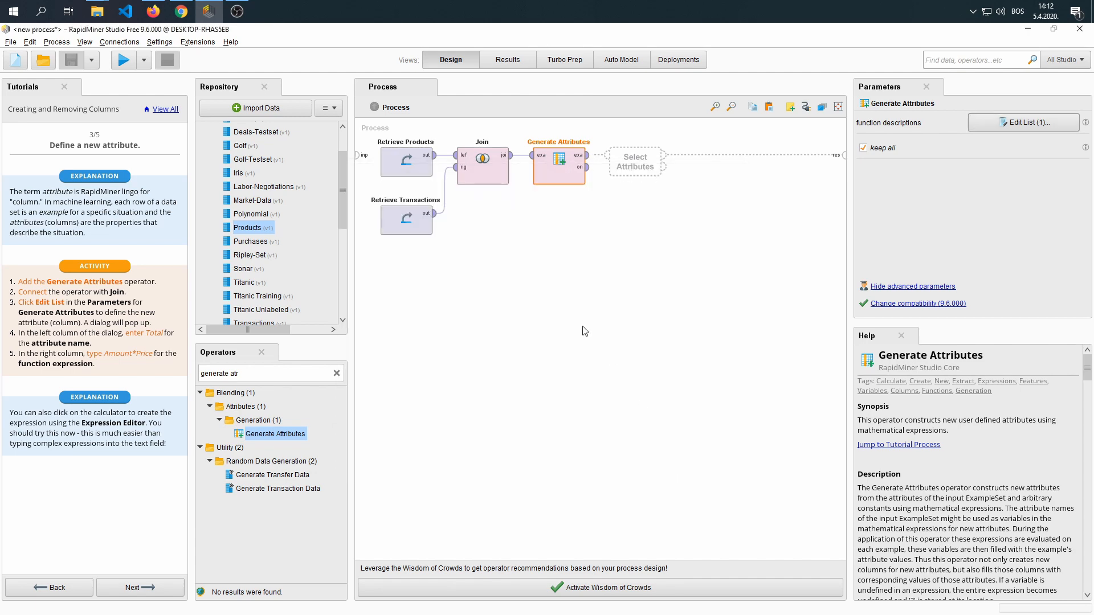
# - Advance the tutorial, search 'select', and set Select Attributes' filter type to subset
pyautogui.click(139, 587)
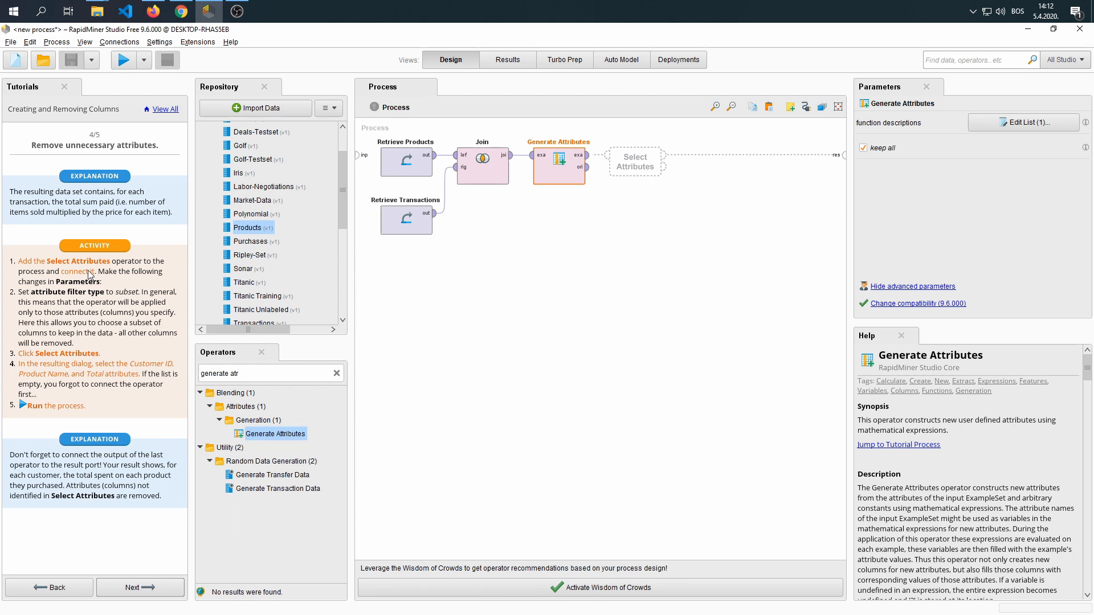
pyautogui.write('select')
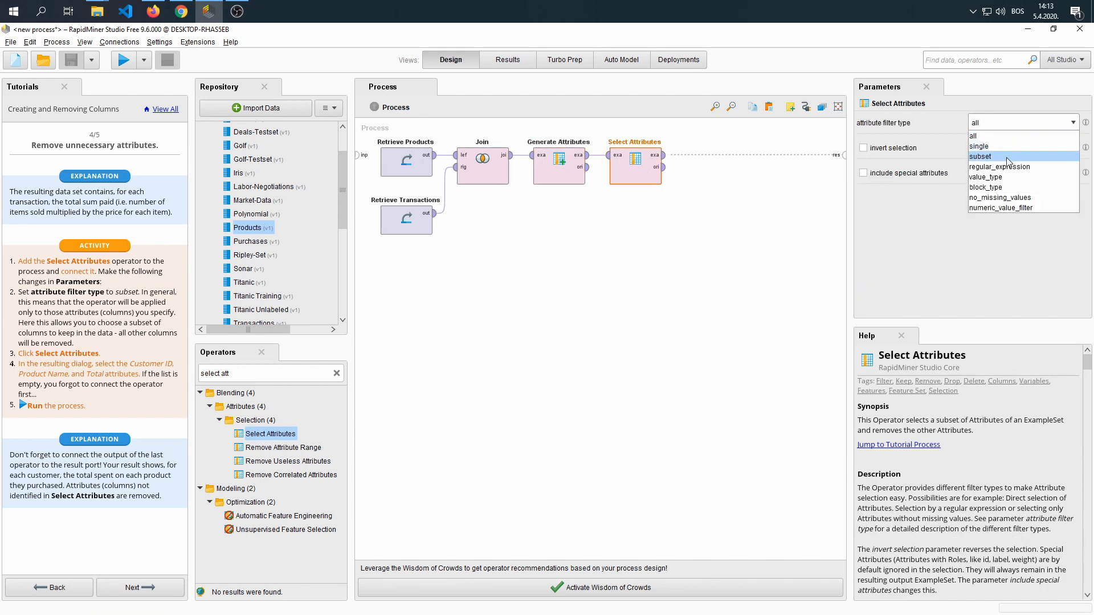
pyautogui.click(980, 157)
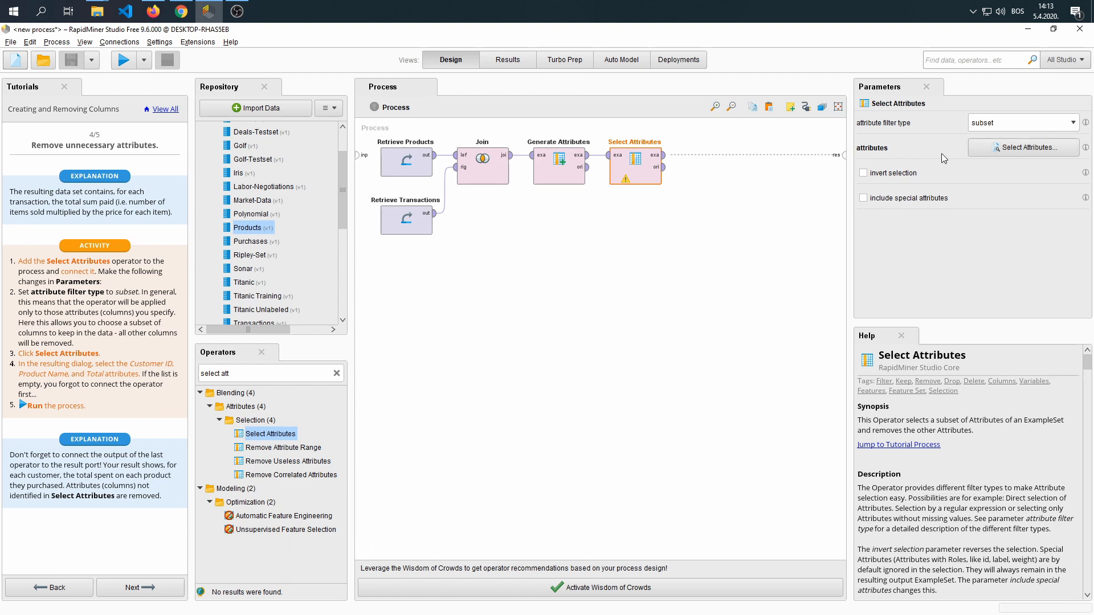
# - Pick Customer ID, Product Name and Total to keep, then run the process
pyautogui.click(1023, 147)
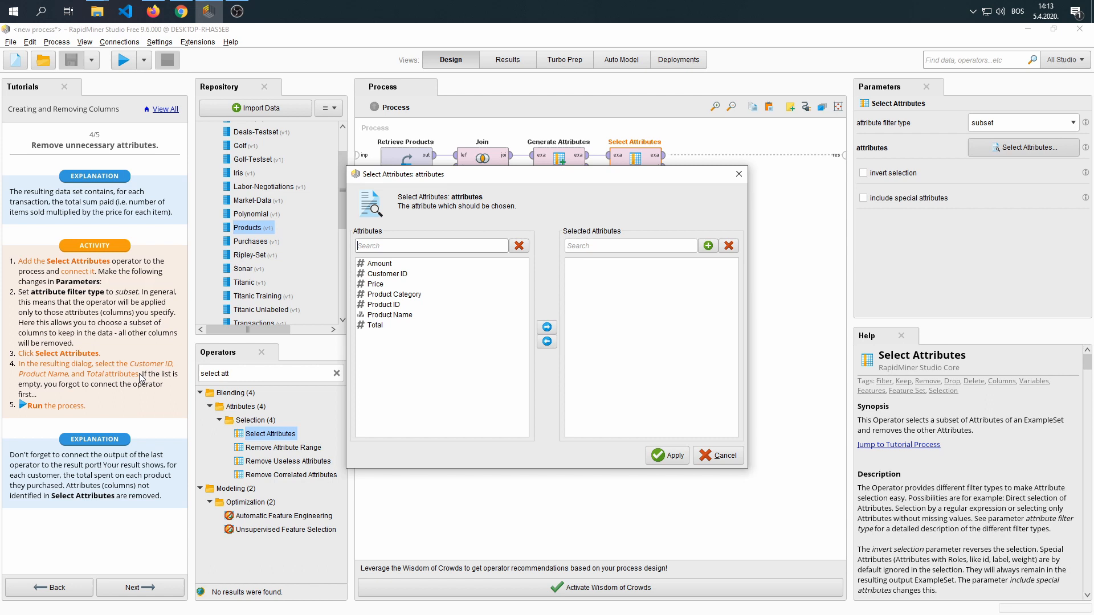
pyautogui.moveTo(68, 383)
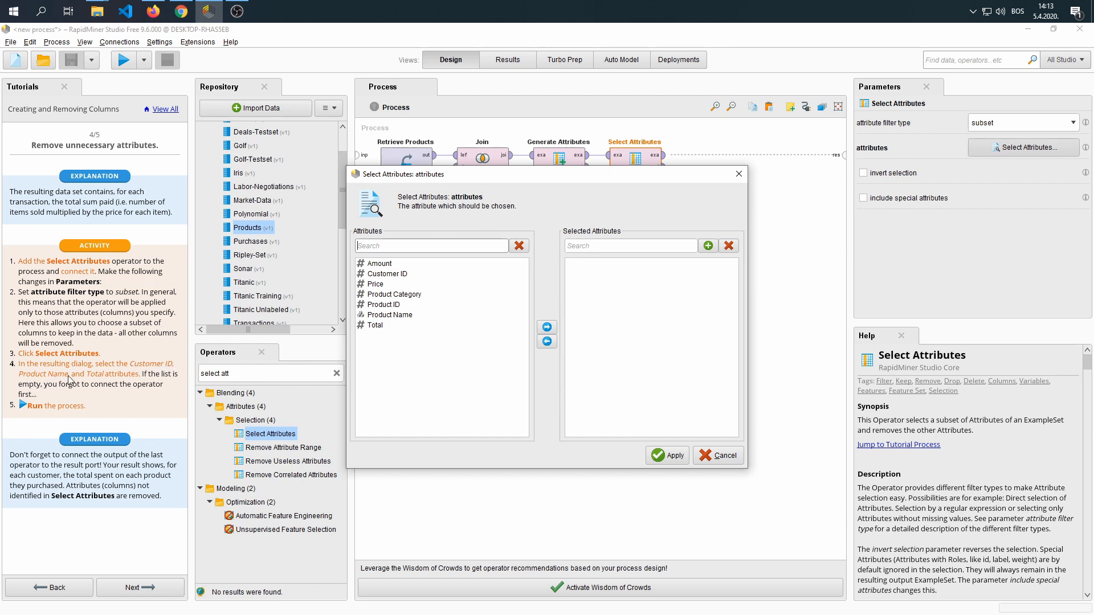
pyautogui.click(547, 327)
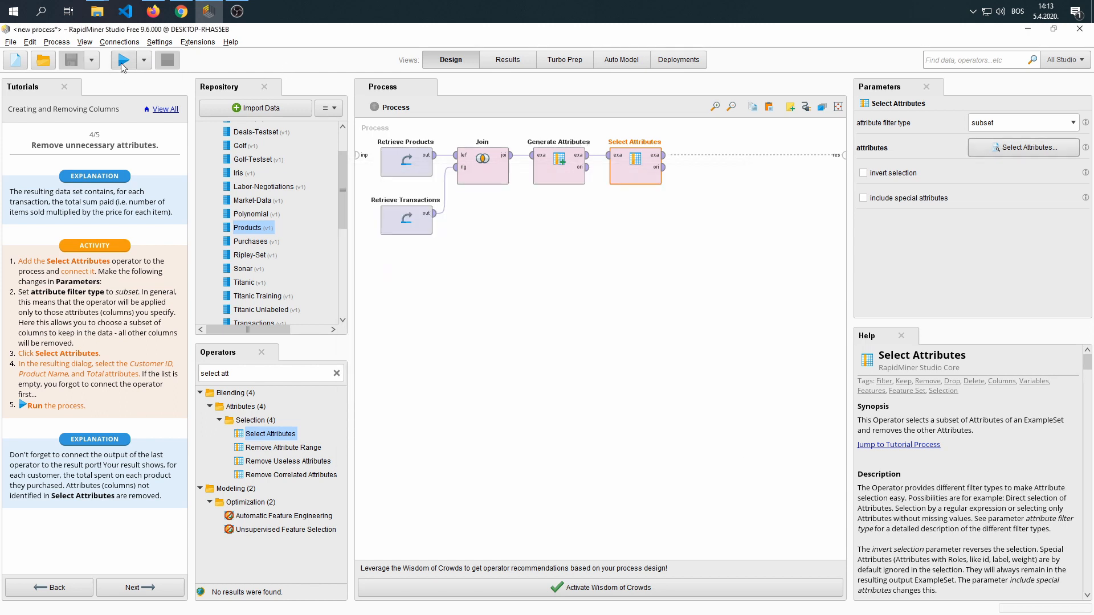
pyautogui.click(124, 60)
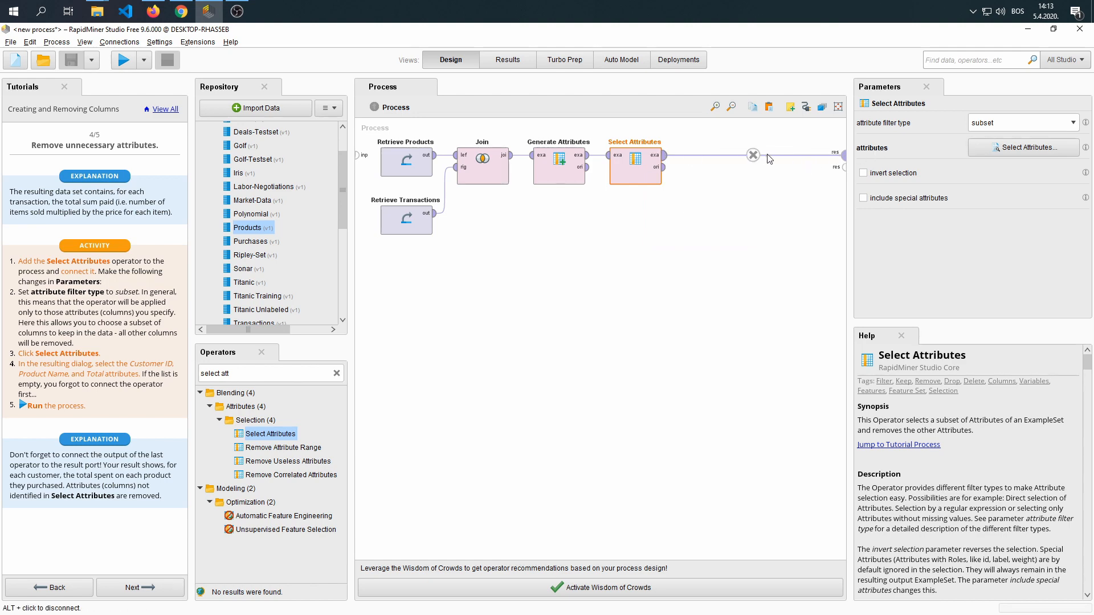
pyautogui.click(123, 60)
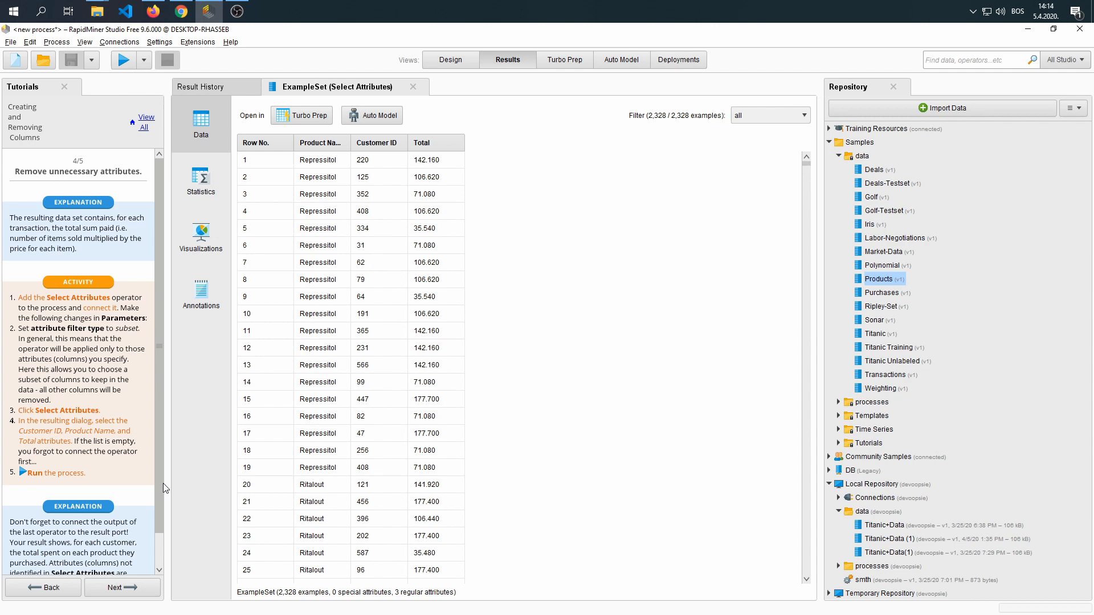
# - Advance the tutorial to its Congratulations page beside the results
pyautogui.click(122, 588)
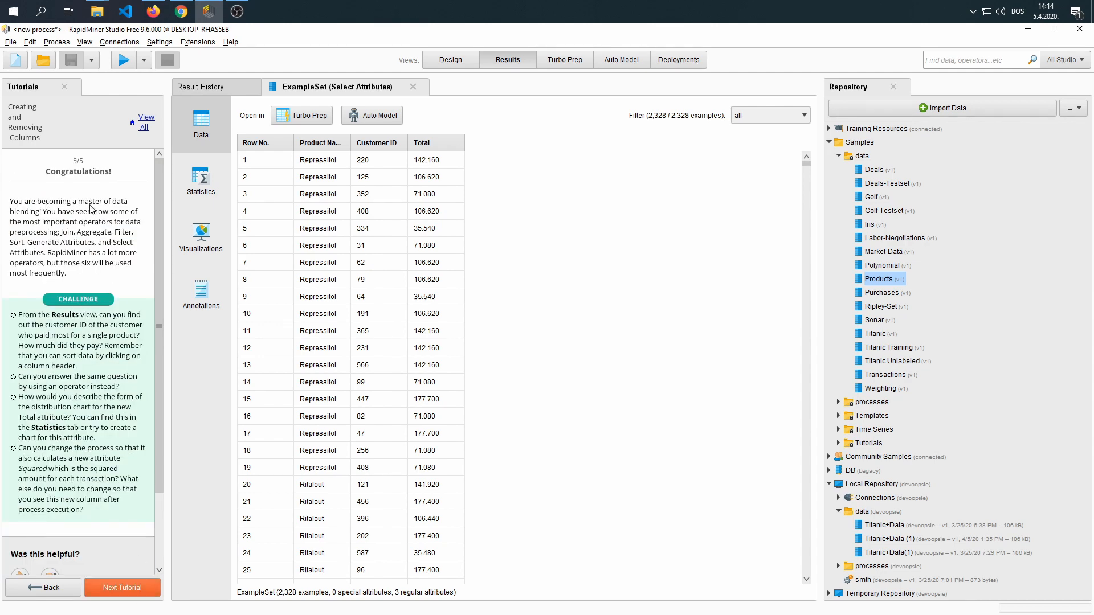
pyautogui.moveTo(78, 223)
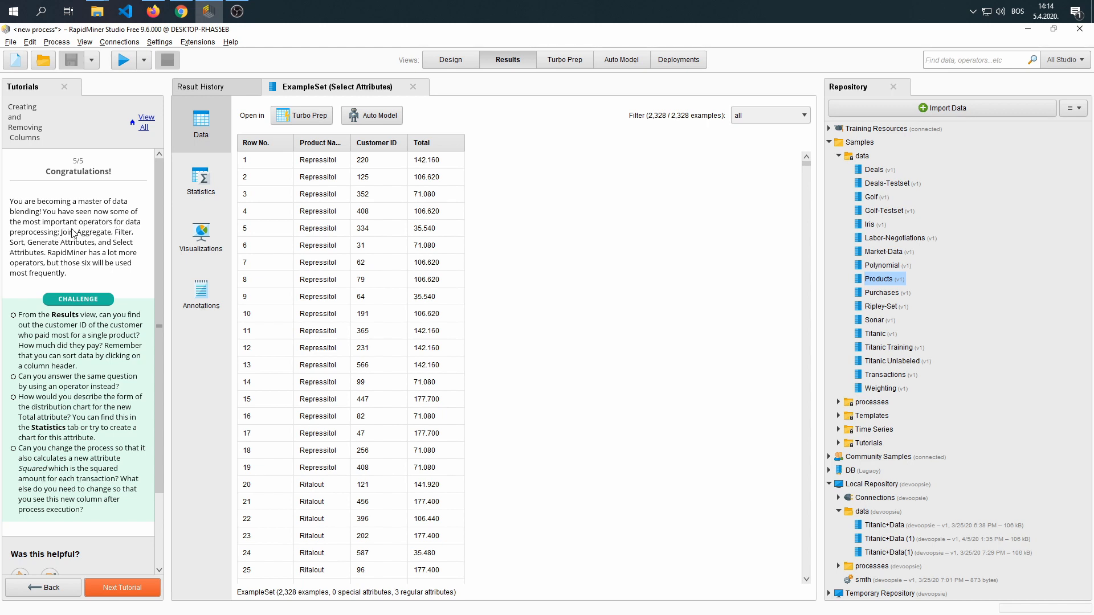
pyautogui.moveTo(46, 241)
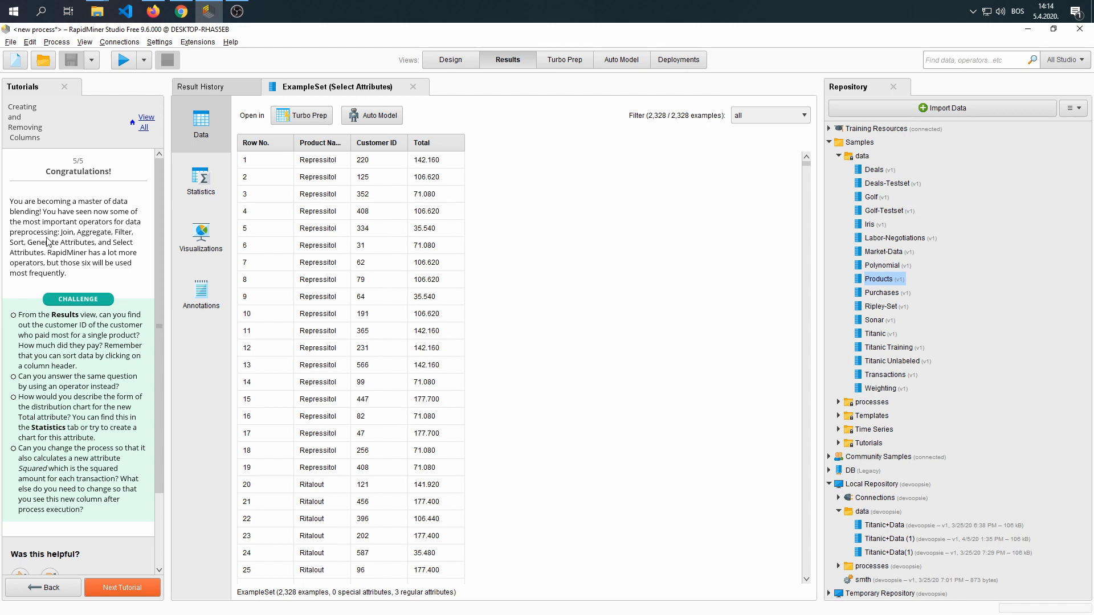
pyautogui.moveTo(73, 246)
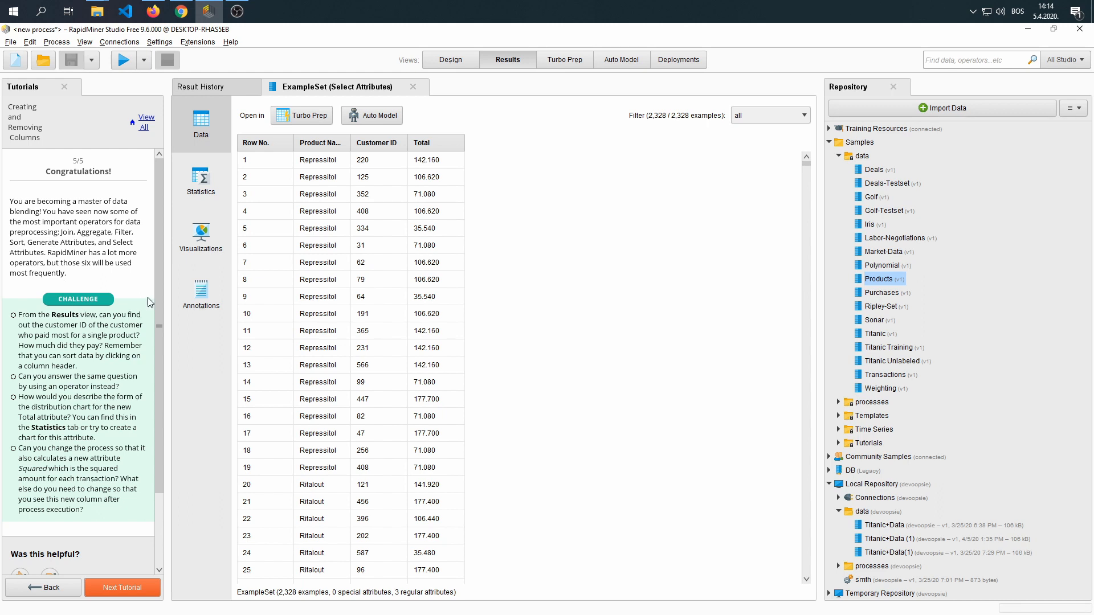
pyautogui.moveTo(150, 299)
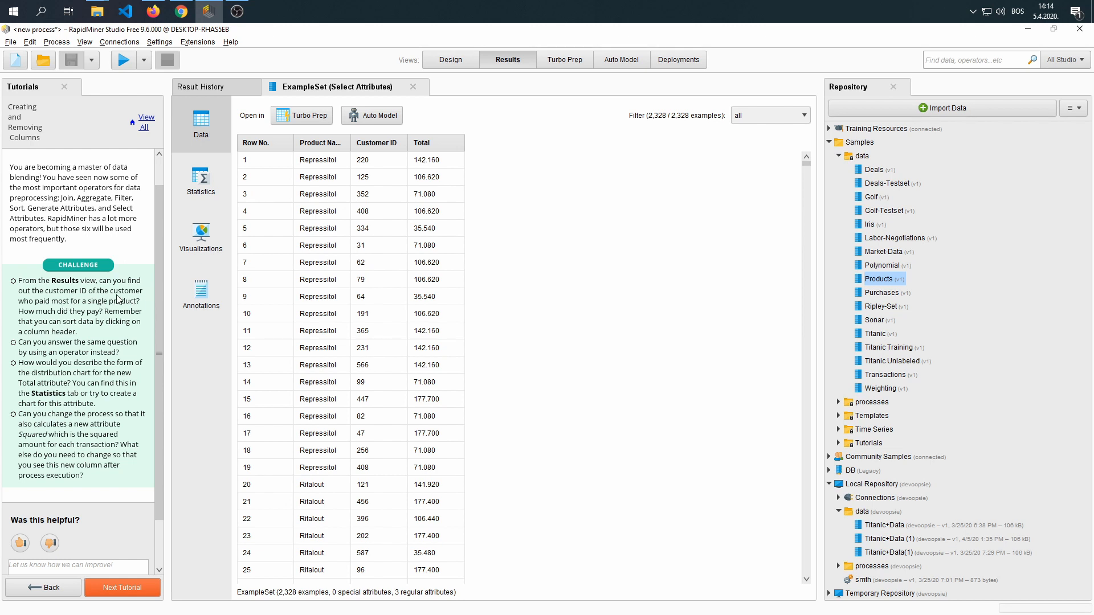
pyautogui.moveTo(84, 311)
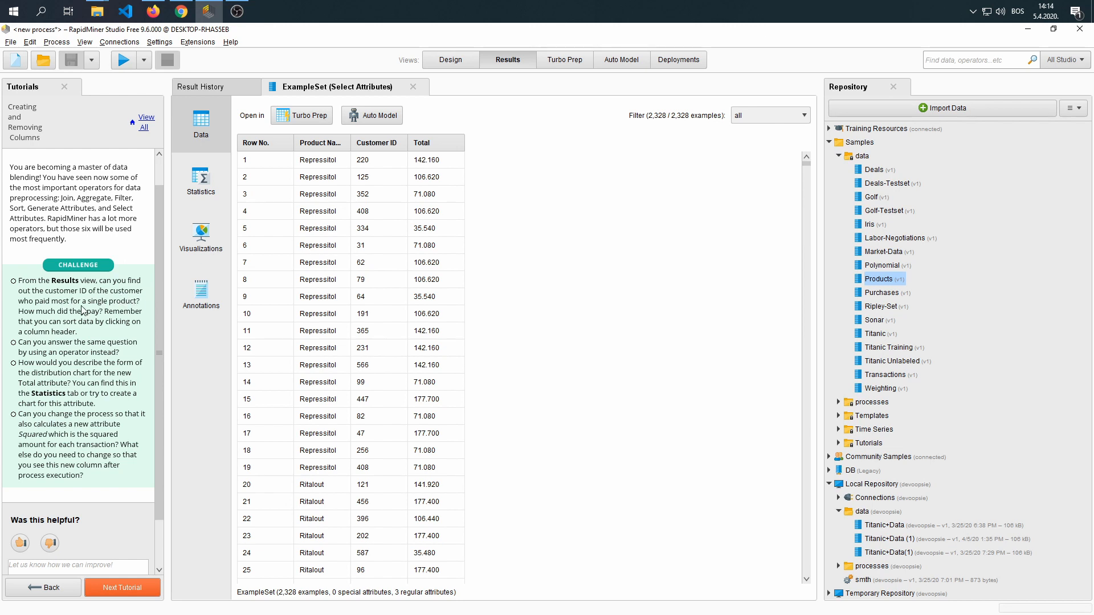
pyautogui.moveTo(108, 322)
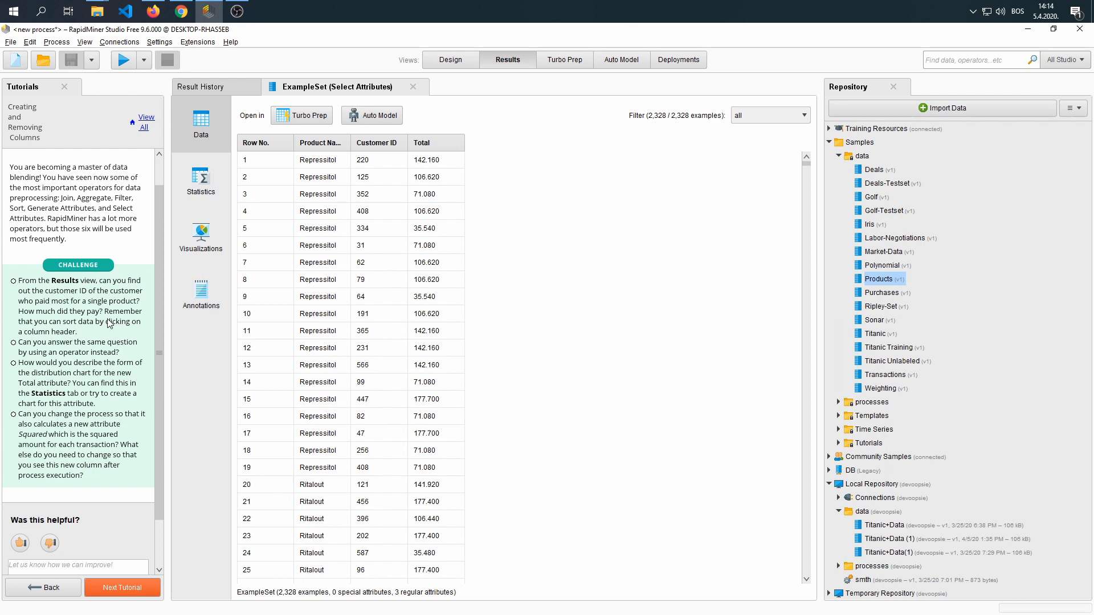
pyautogui.moveTo(114, 329)
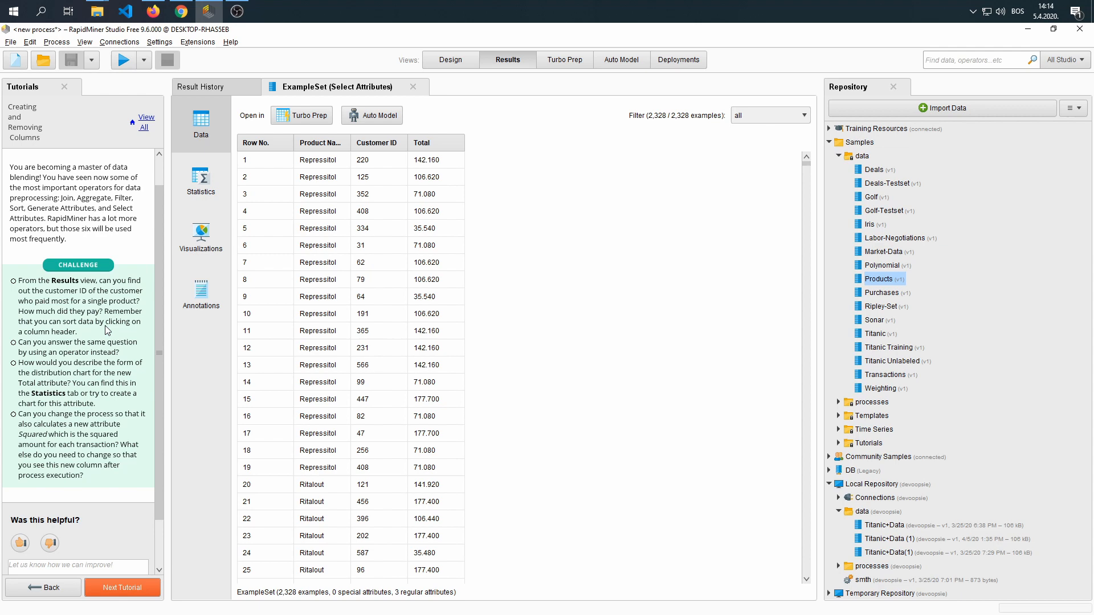
pyautogui.moveTo(450, 146)
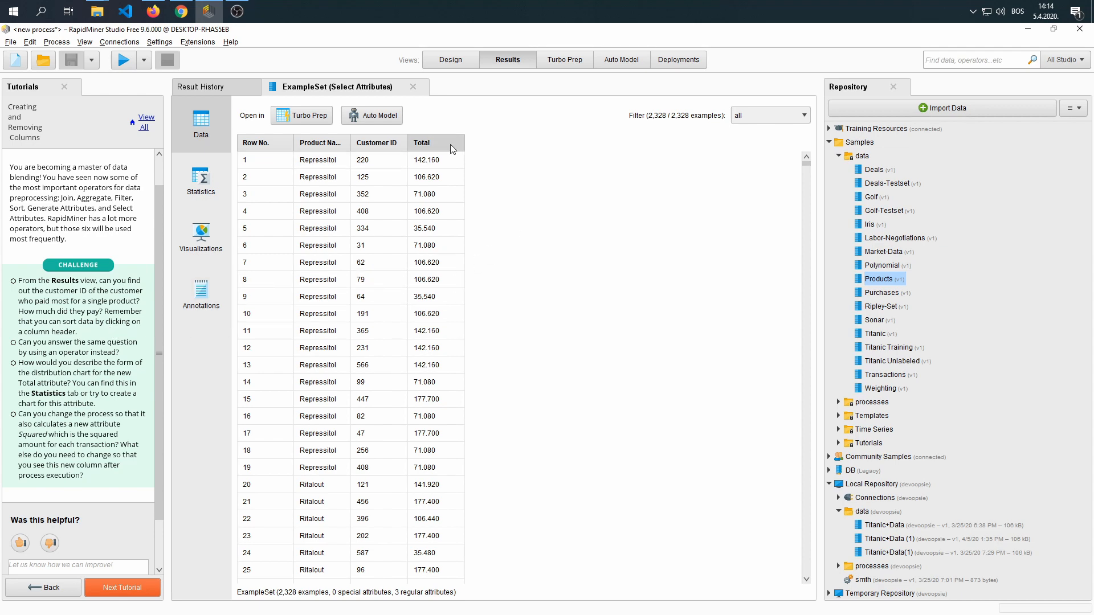
# - Sort the result table by the Total column in descending order
pyautogui.click(421, 142)
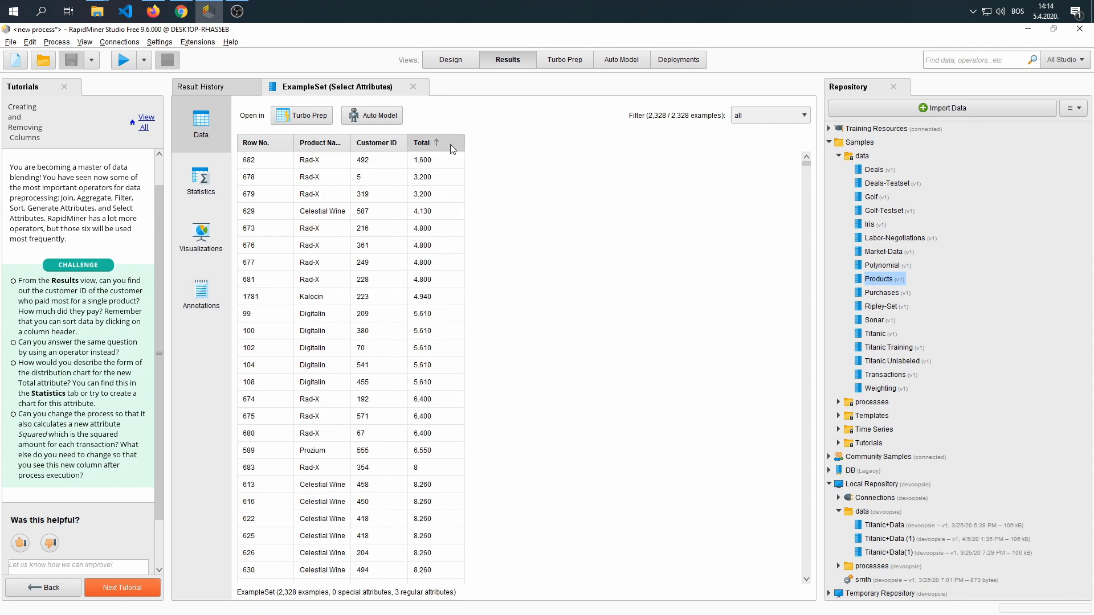
pyautogui.click(425, 142)
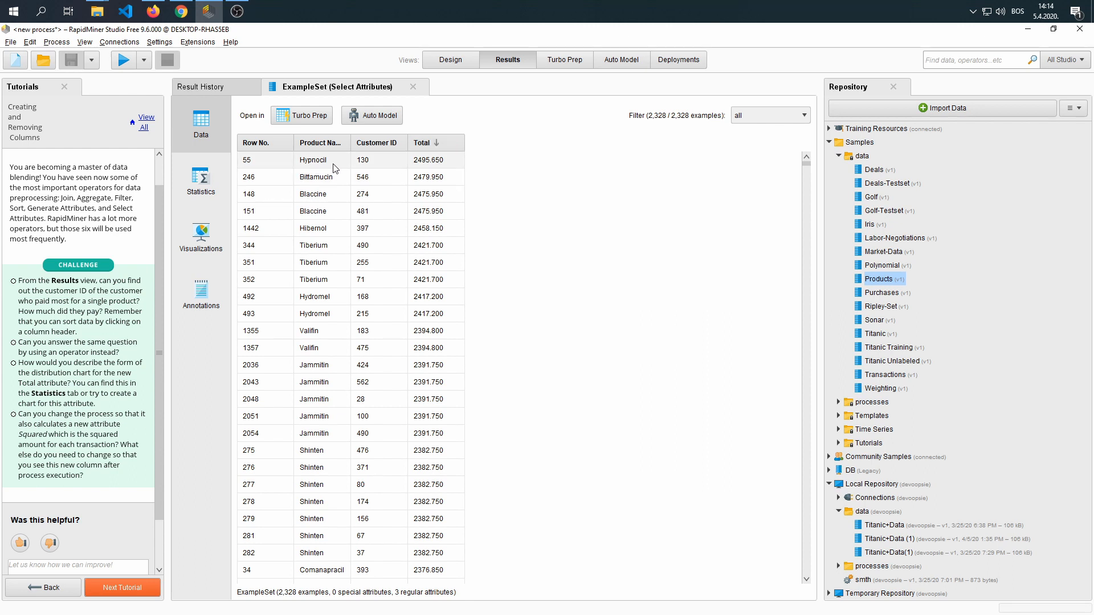
pyautogui.moveTo(421, 169)
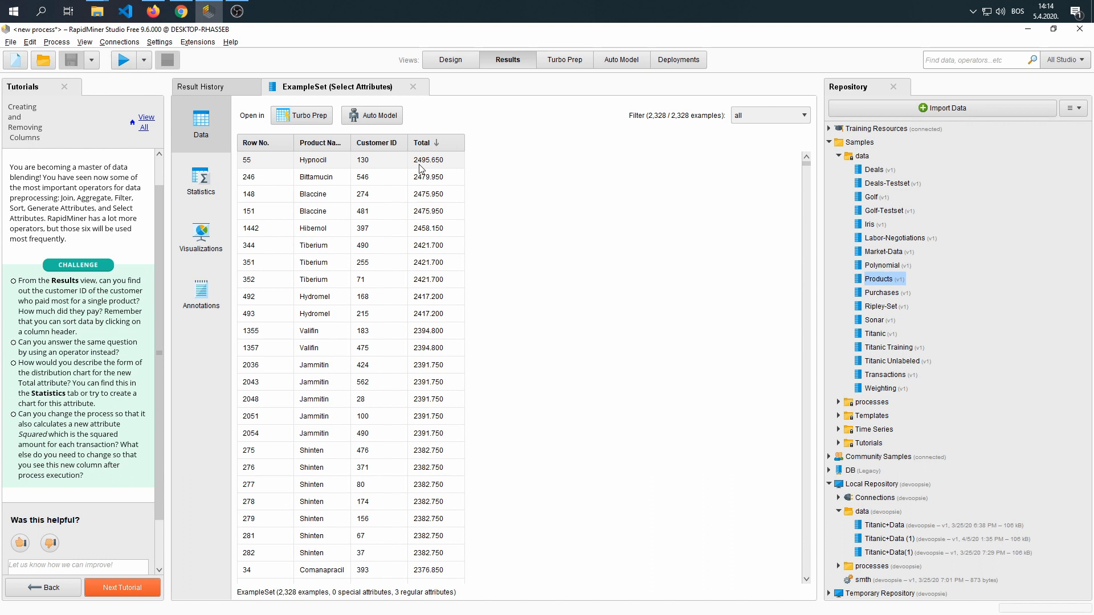
pyautogui.moveTo(96, 342)
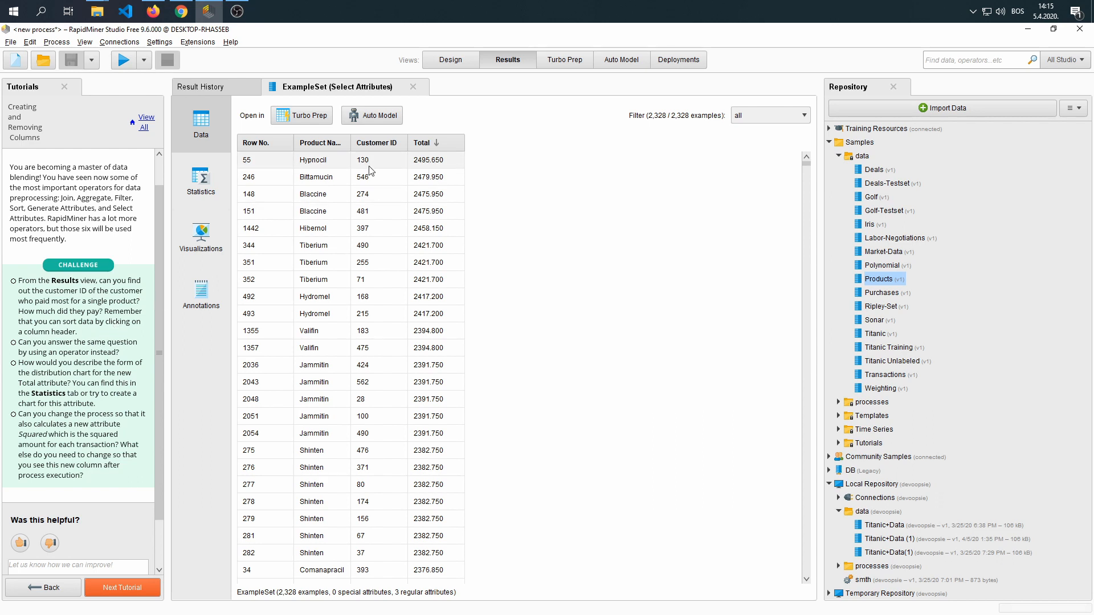
pyautogui.moveTo(120, 356)
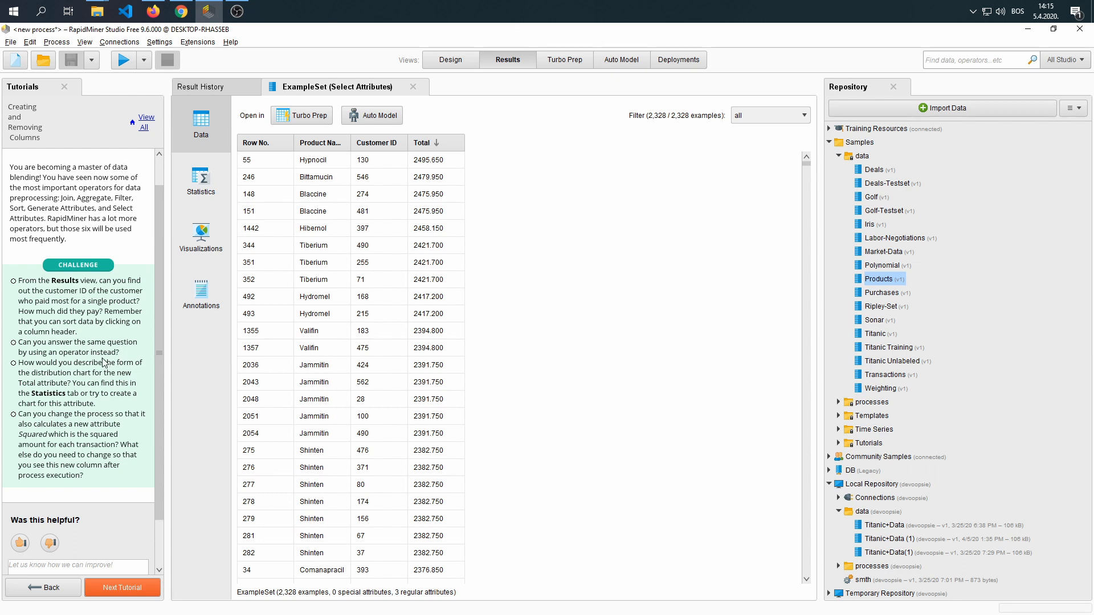
pyautogui.moveTo(111, 341)
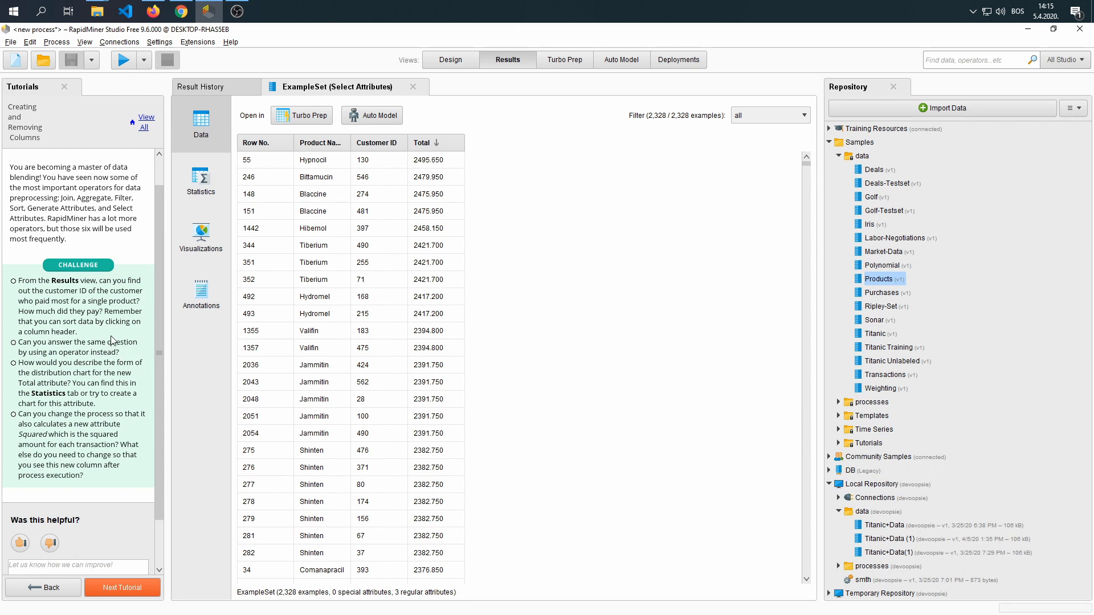
# - Return to Design, add a Sort operator after Select Attributes sorting by Total
pyautogui.click(451, 59)
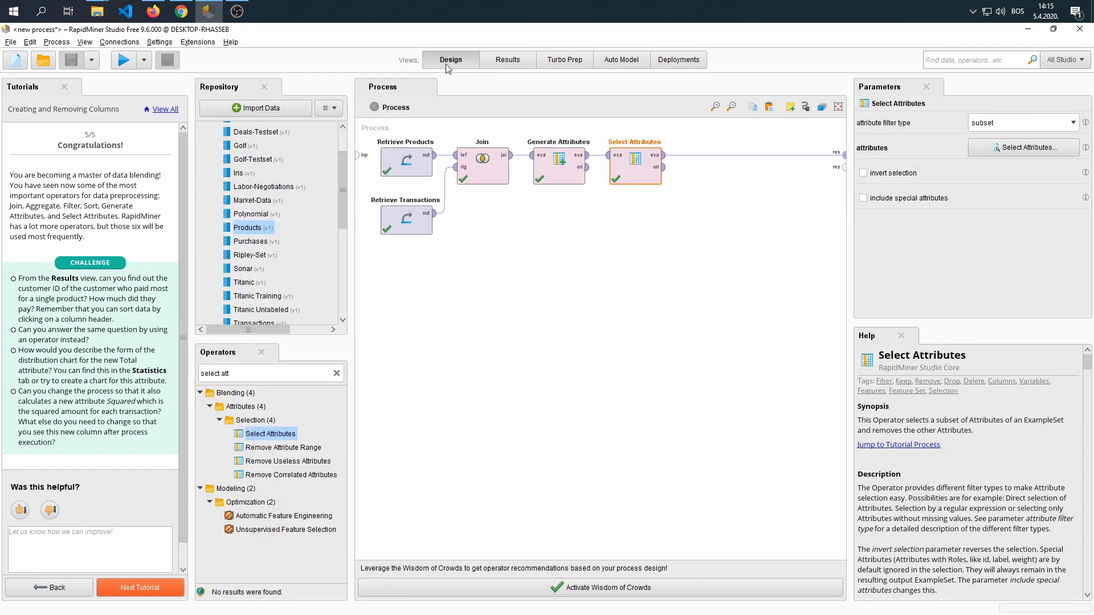
pyautogui.moveTo(678, 258)
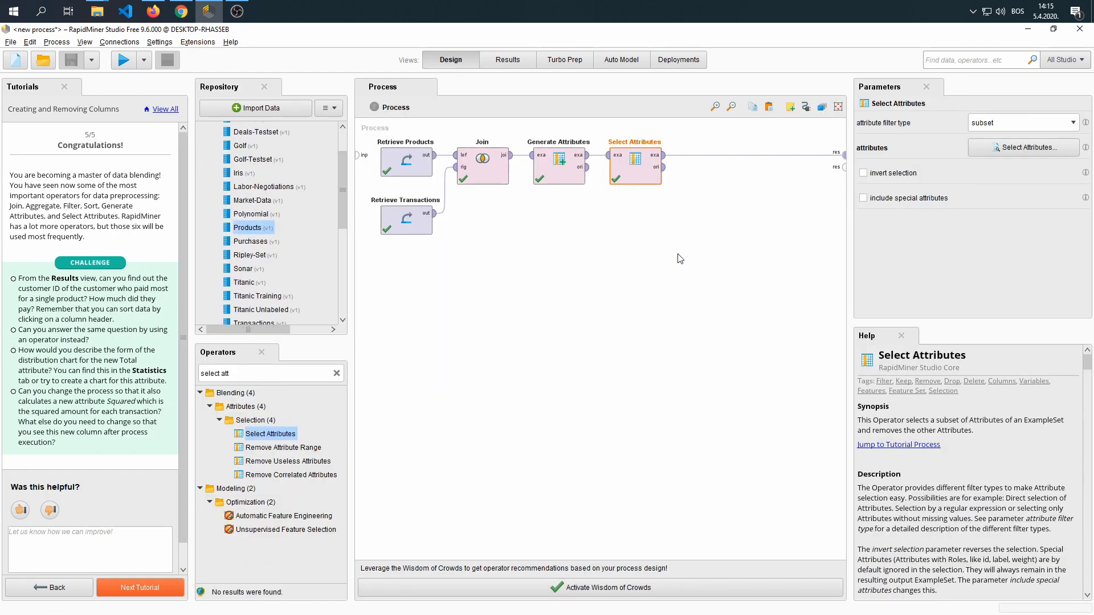
pyautogui.click(251, 374)
pyautogui.write('sort')
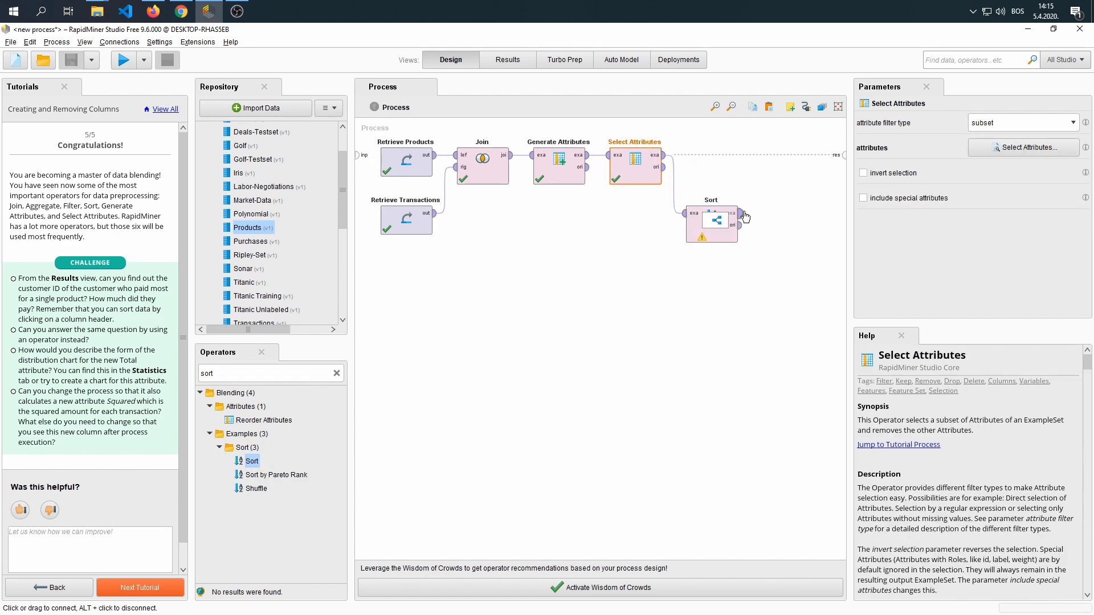
pyautogui.click(710, 220)
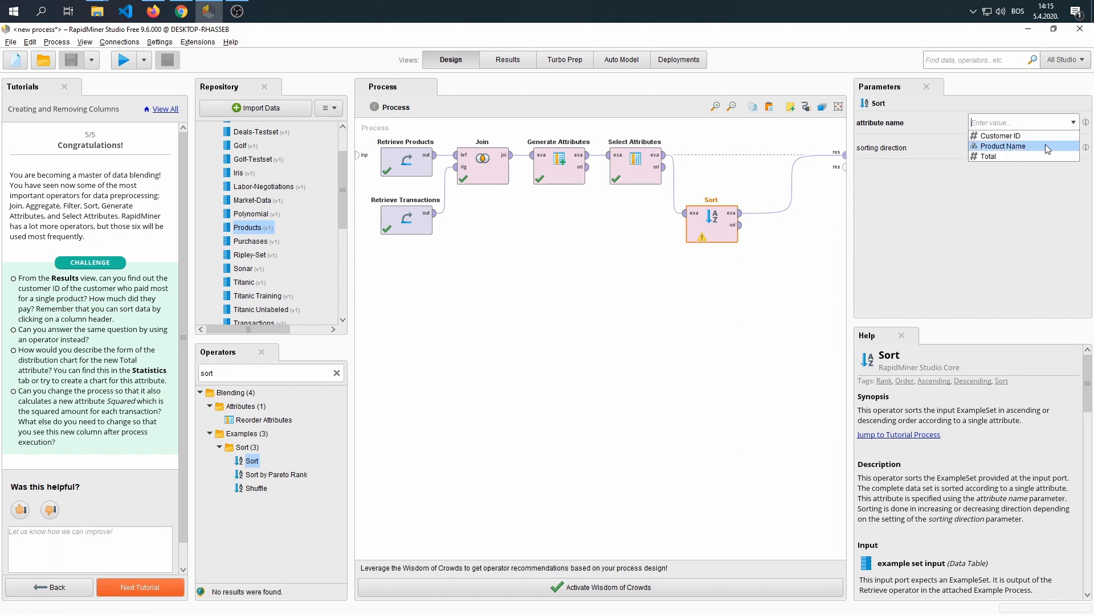
pyautogui.click(984, 156)
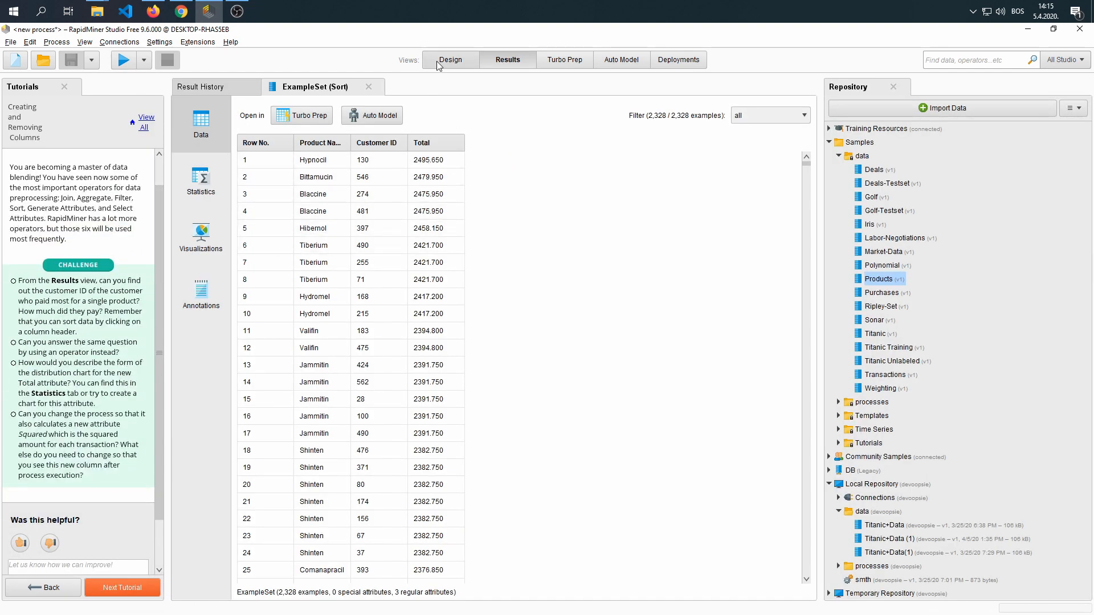
pyautogui.moveTo(107, 377)
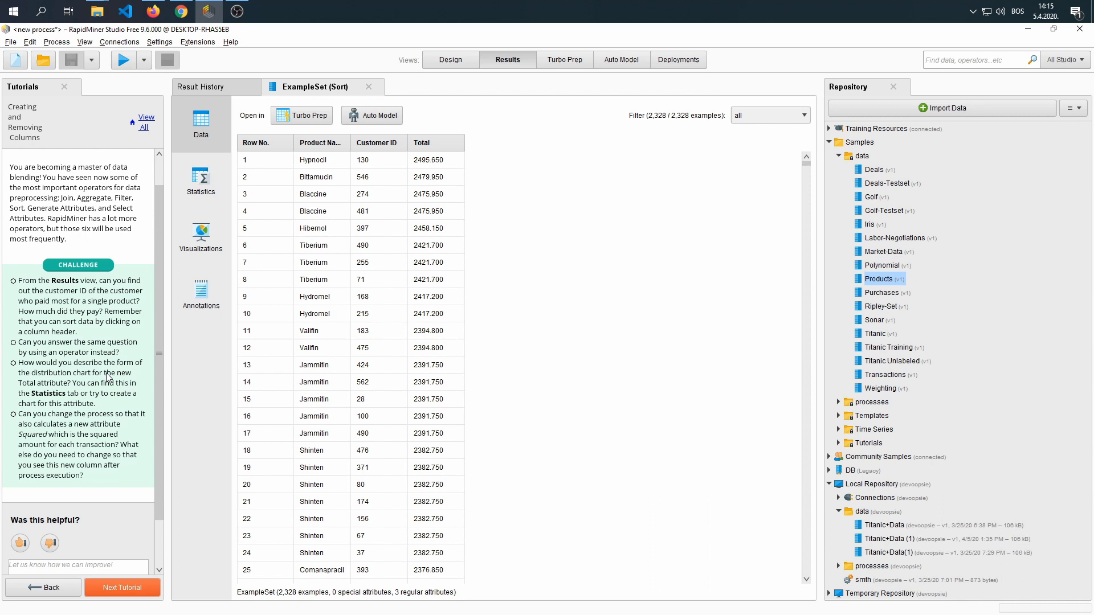
pyautogui.moveTo(125, 381)
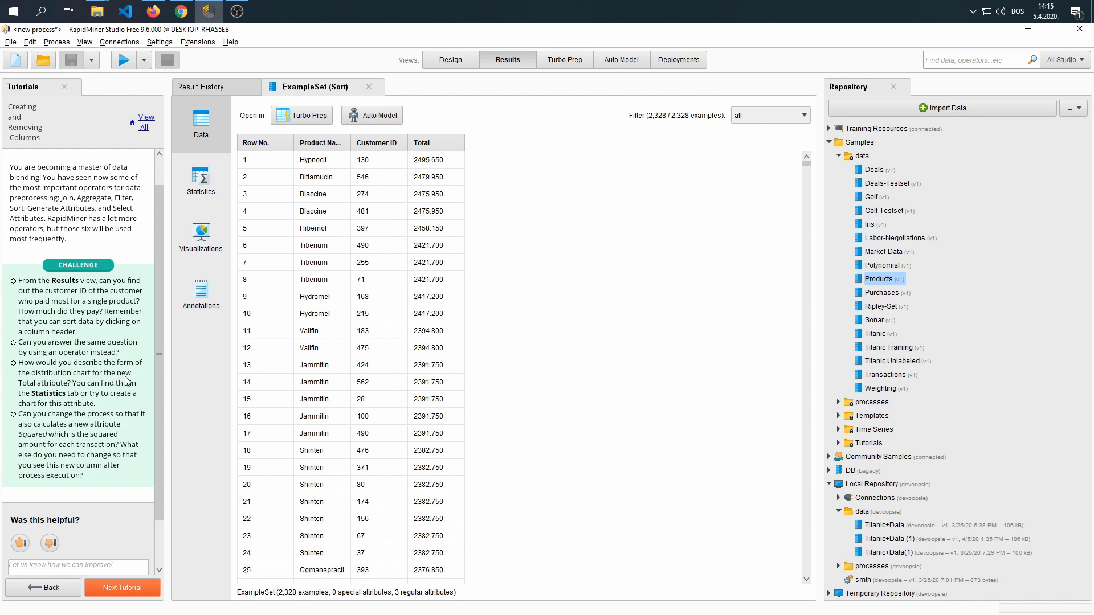
pyautogui.moveTo(109, 397)
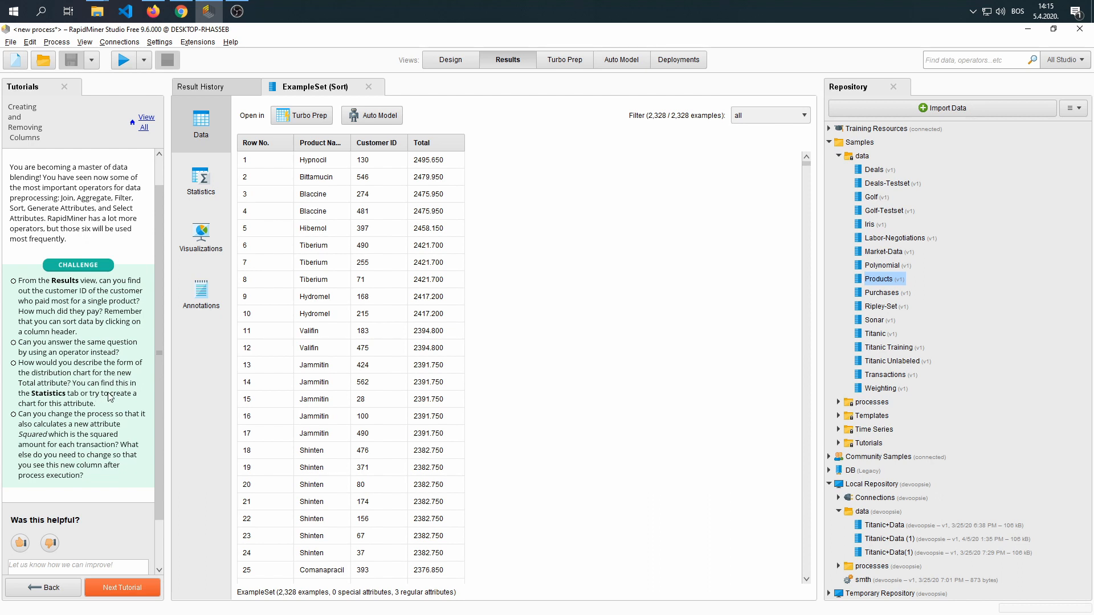
# - Expand the Total attribute in the Sort ExampleSet statistics to see its distribution chart (1.600 to 2495.650)
pyautogui.click(201, 181)
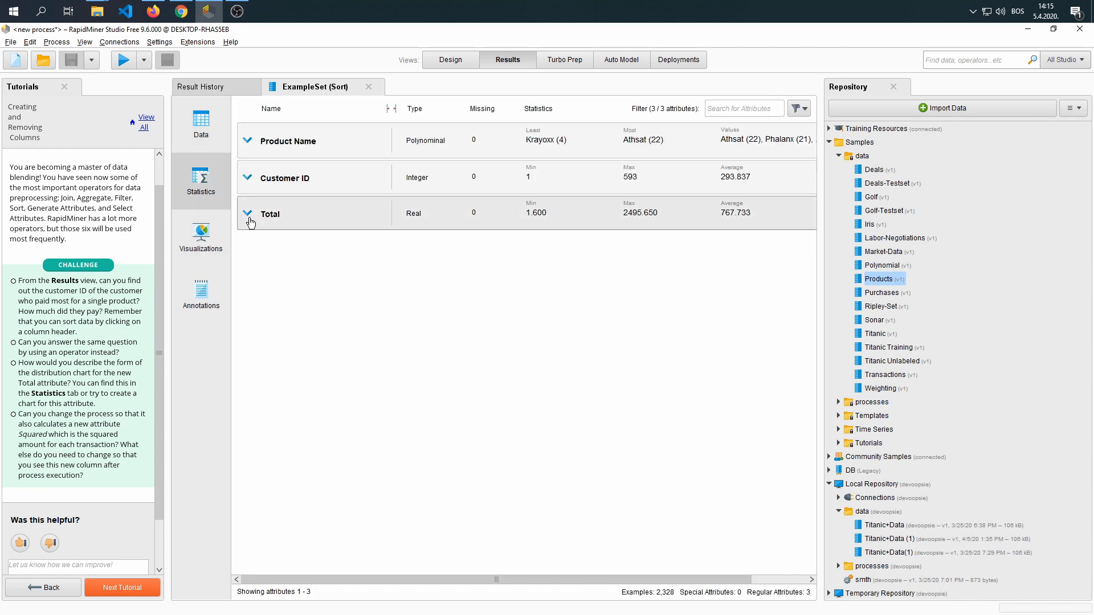
pyautogui.click(247, 214)
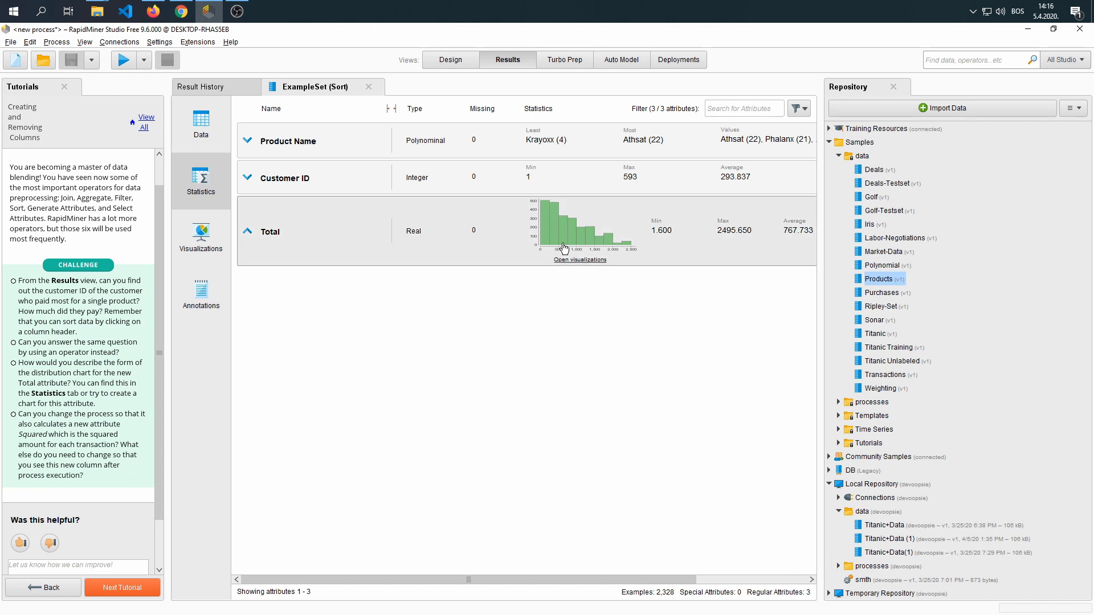
pyautogui.moveTo(554, 259)
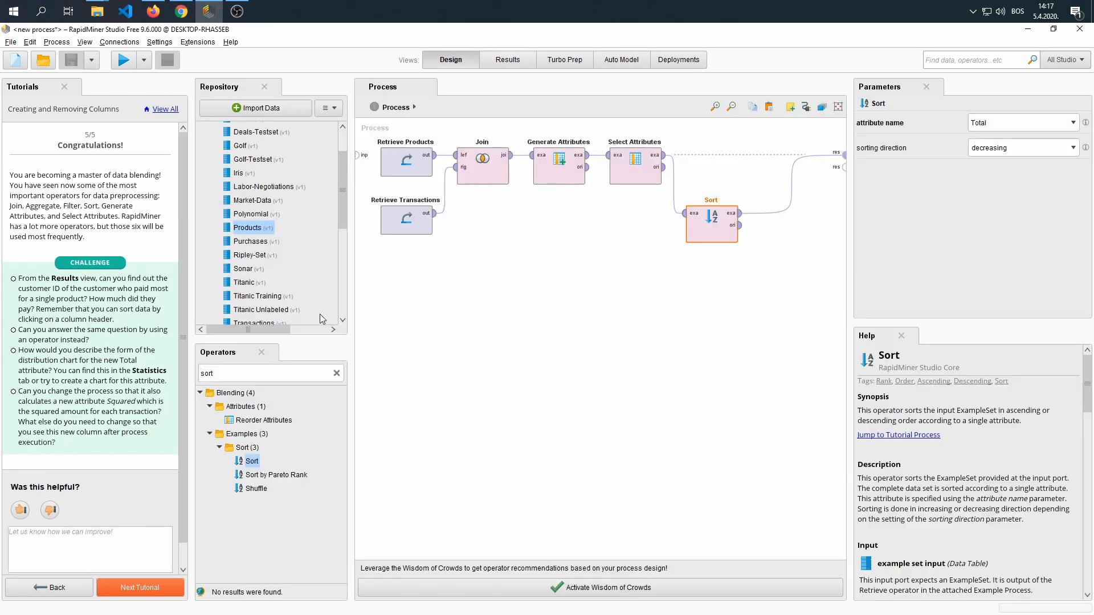
pyautogui.moveTo(723, 234)
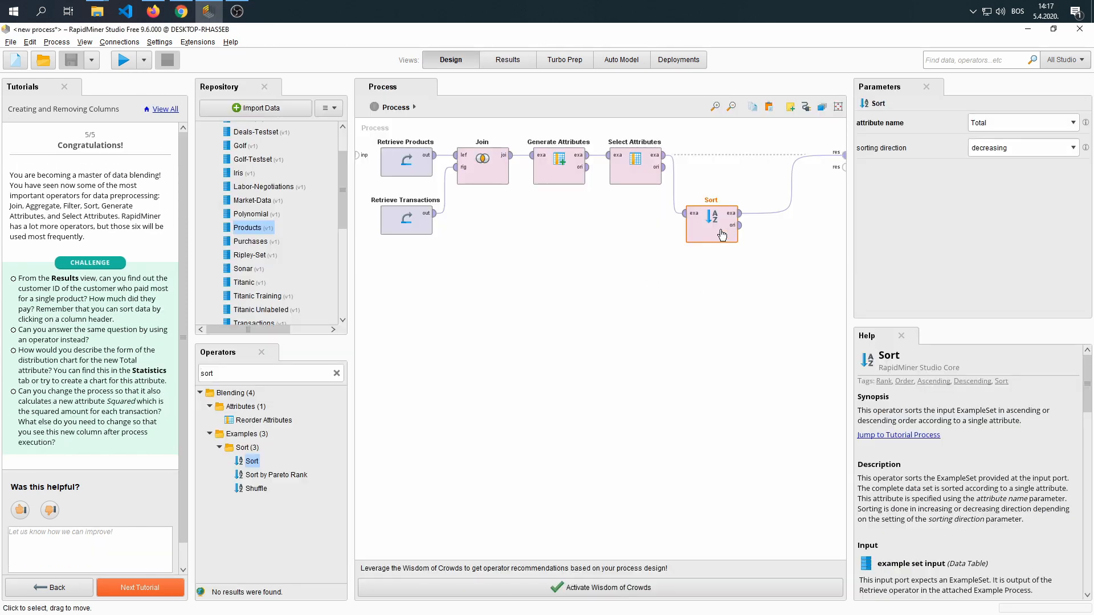
pyautogui.moveTo(718, 242)
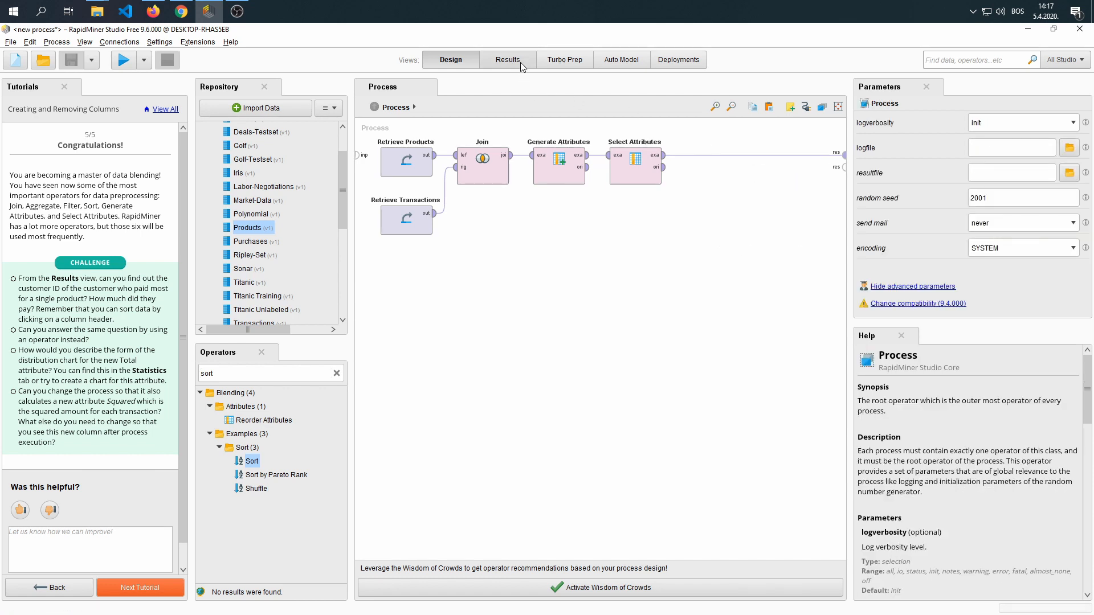
# - Show a full 10-bin histogram of Total from the Select Attributes ExampleSet statistics
pyautogui.click(508, 59)
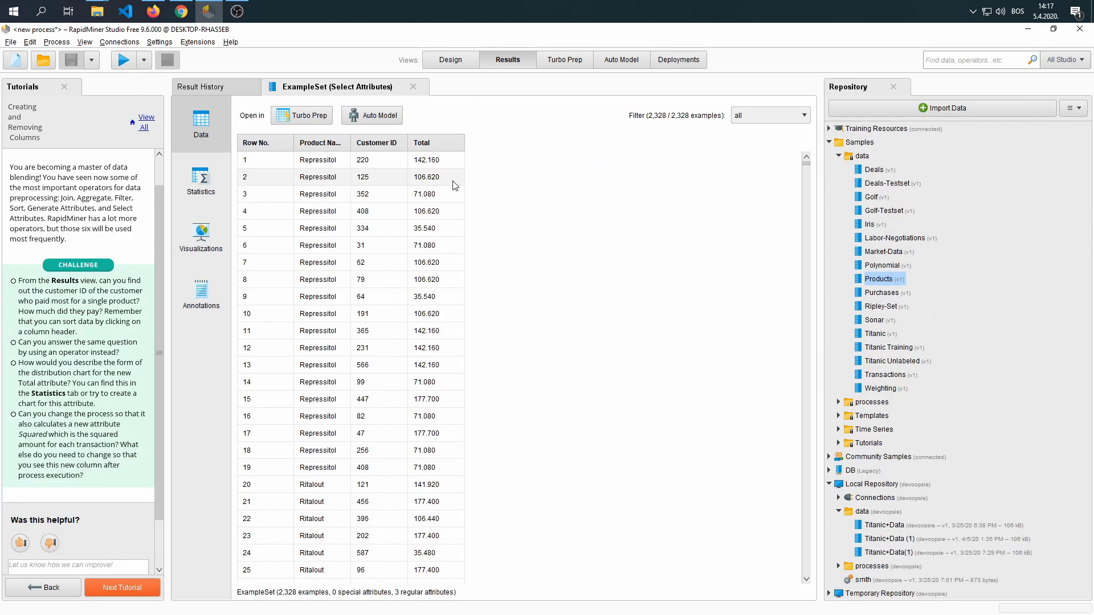
pyautogui.click(200, 180)
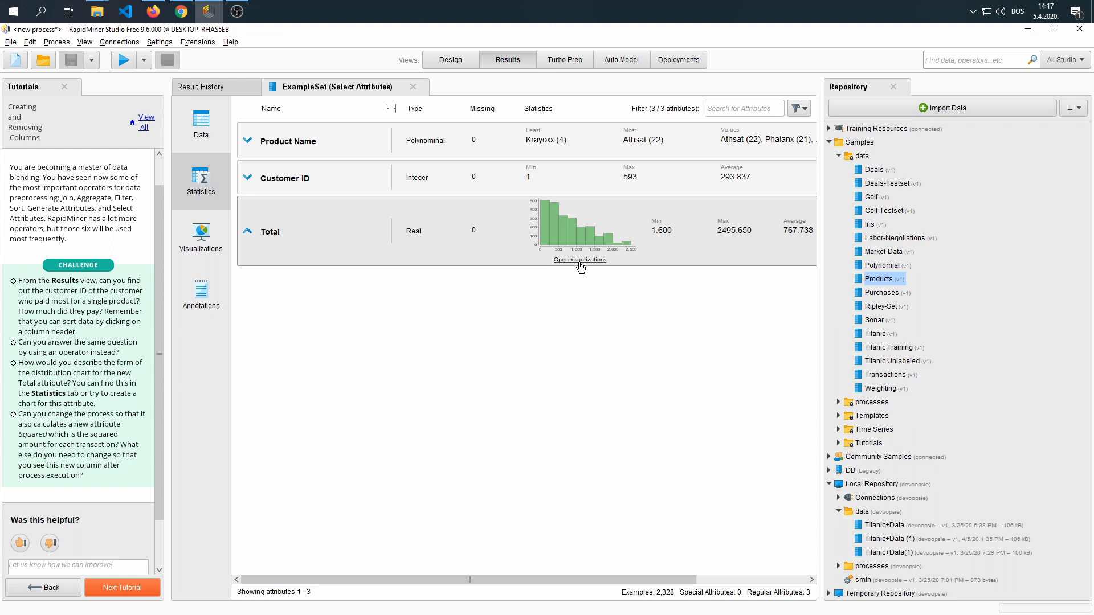
pyautogui.click(580, 260)
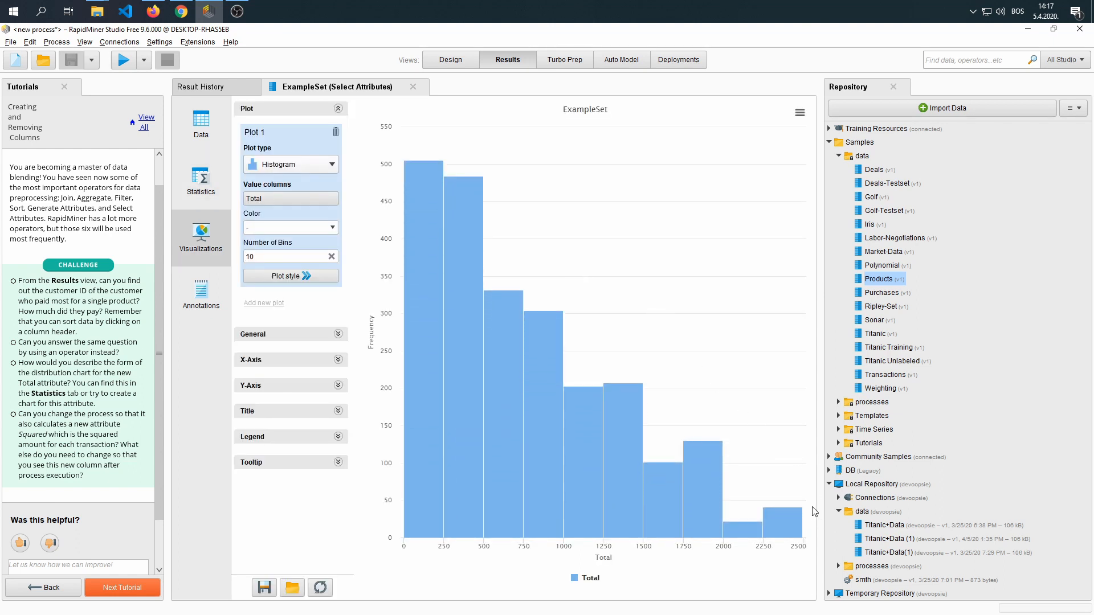
pyautogui.moveTo(800, 482)
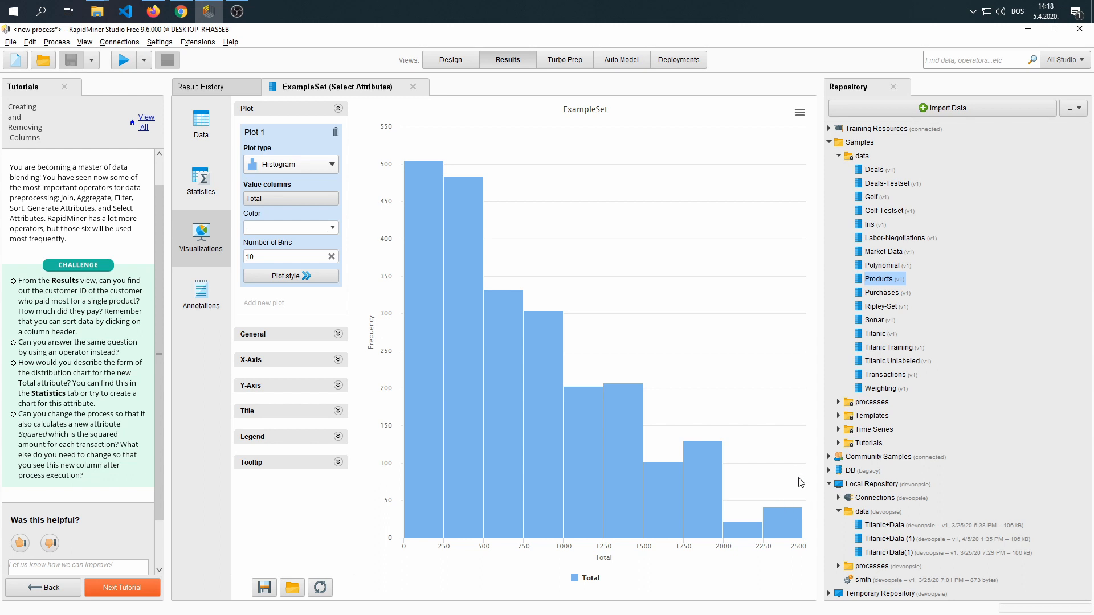
pyautogui.moveTo(668, 468)
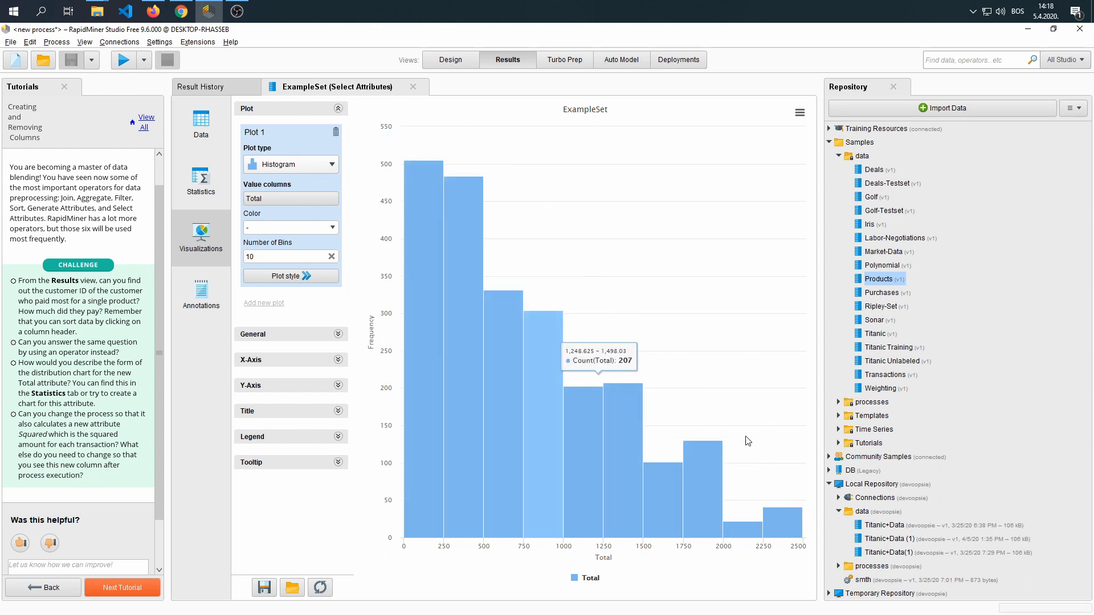
pyautogui.moveTo(588, 248)
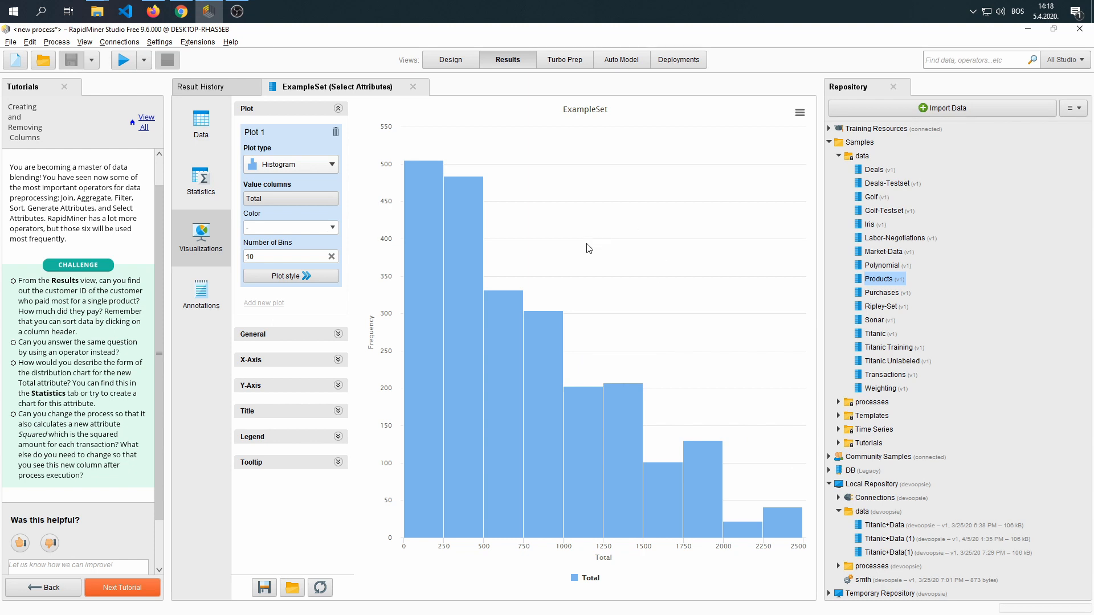
pyautogui.moveTo(480, 178)
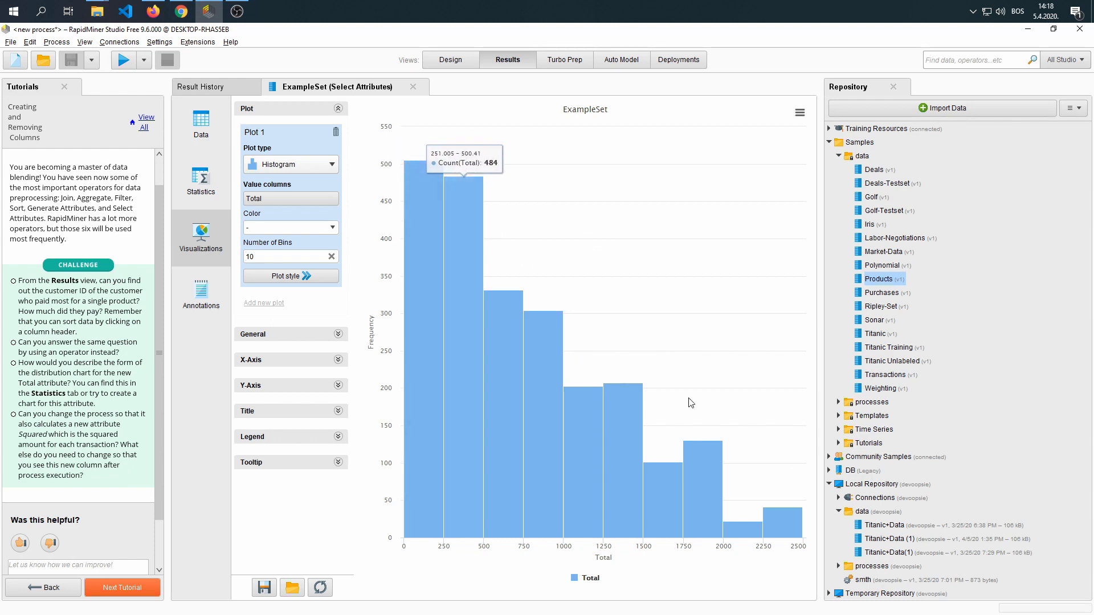
pyautogui.moveTo(794, 523)
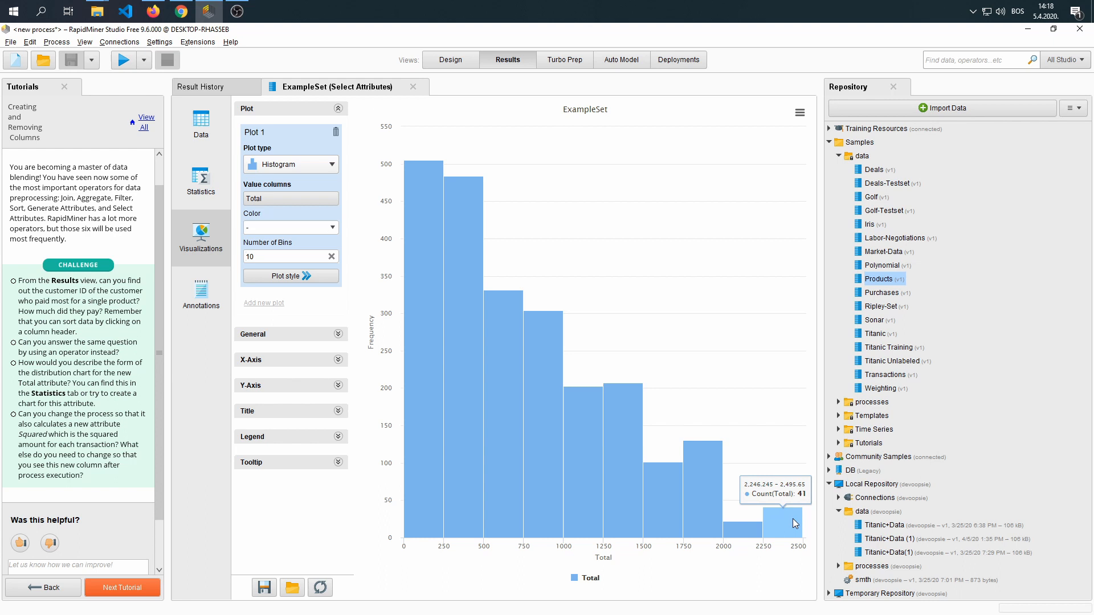
pyautogui.moveTo(784, 520)
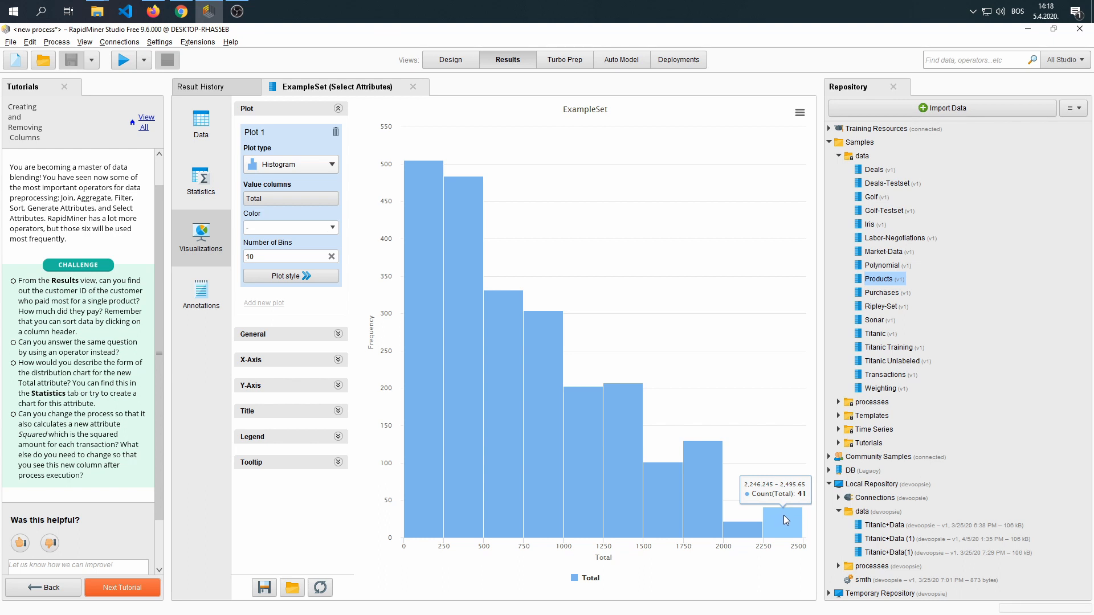
pyautogui.moveTo(588, 512)
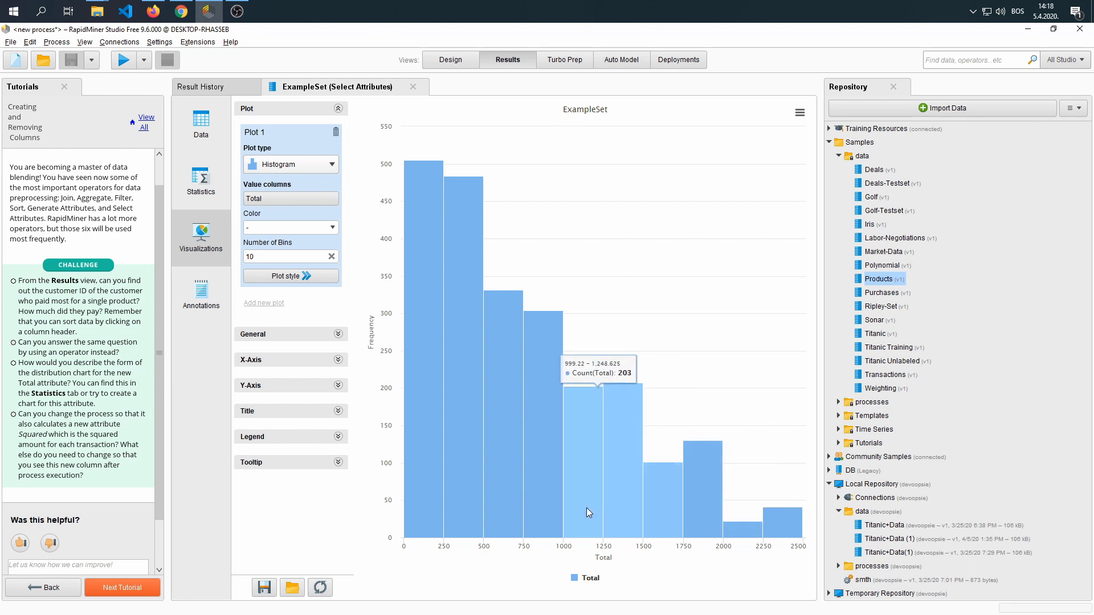
pyautogui.moveTo(499, 502)
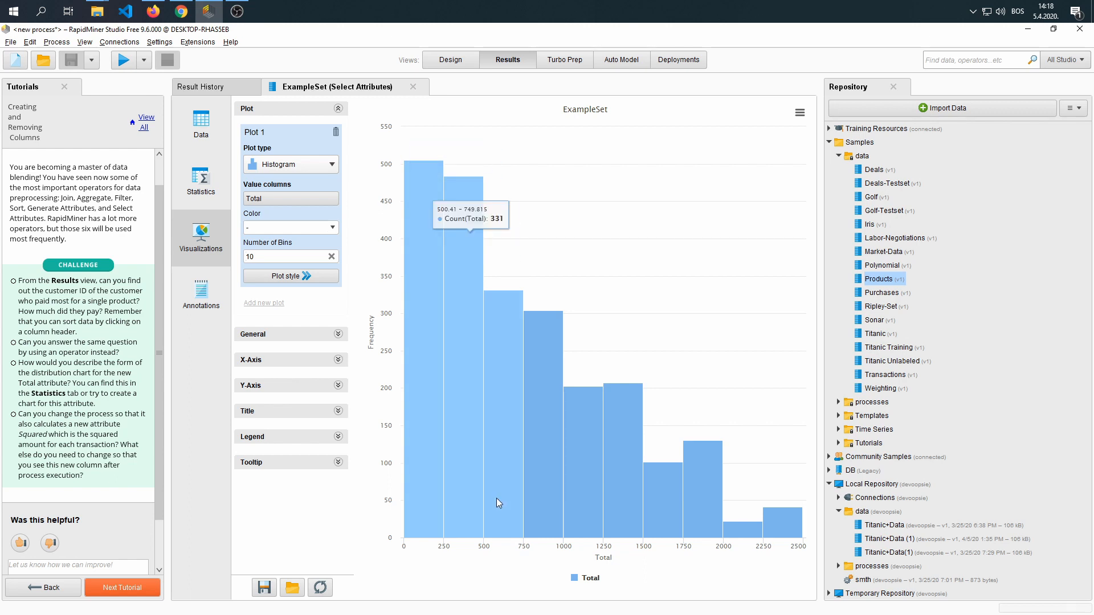
pyautogui.moveTo(56, 425)
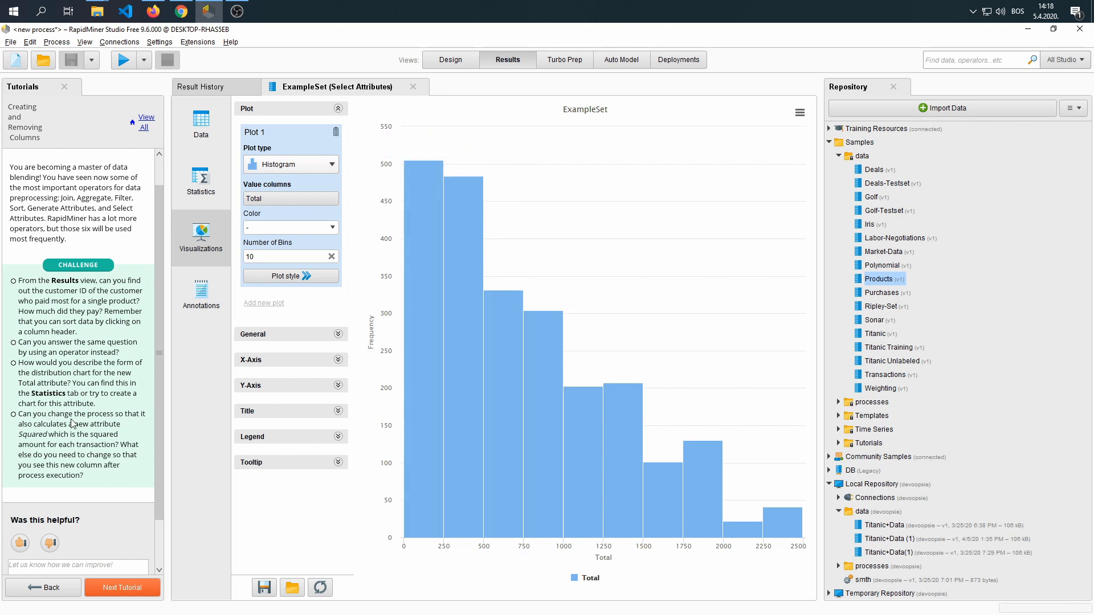
pyautogui.moveTo(137, 424)
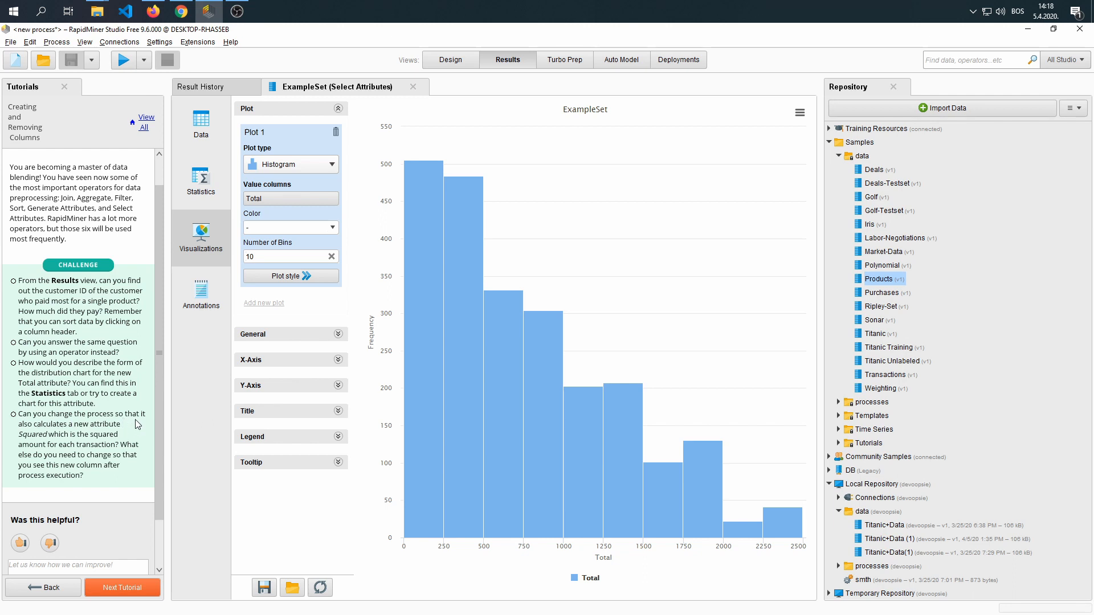
pyautogui.moveTo(102, 443)
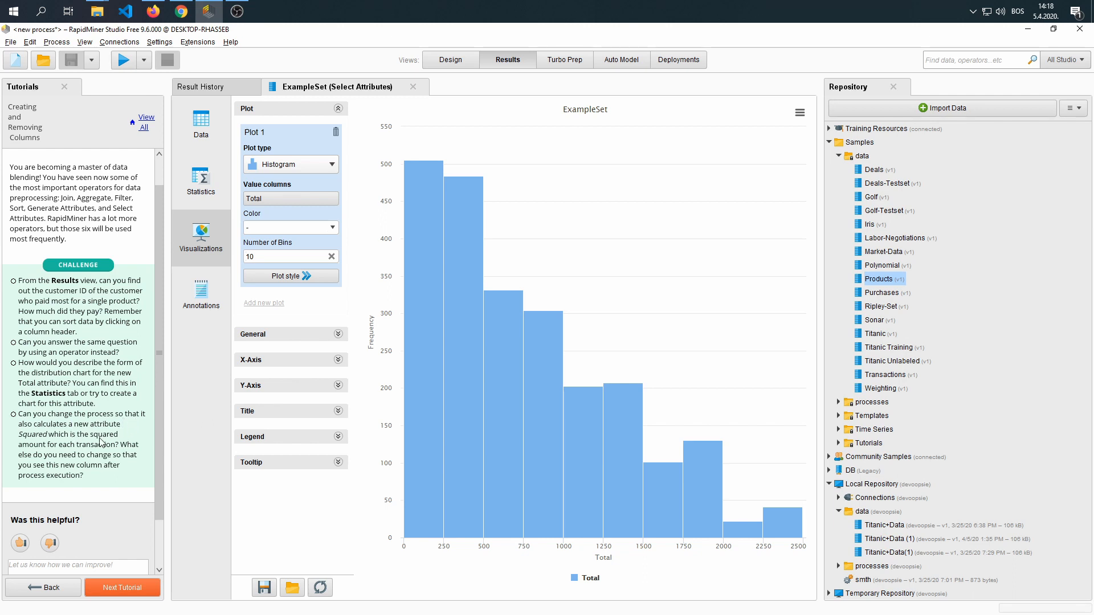
pyautogui.moveTo(80, 453)
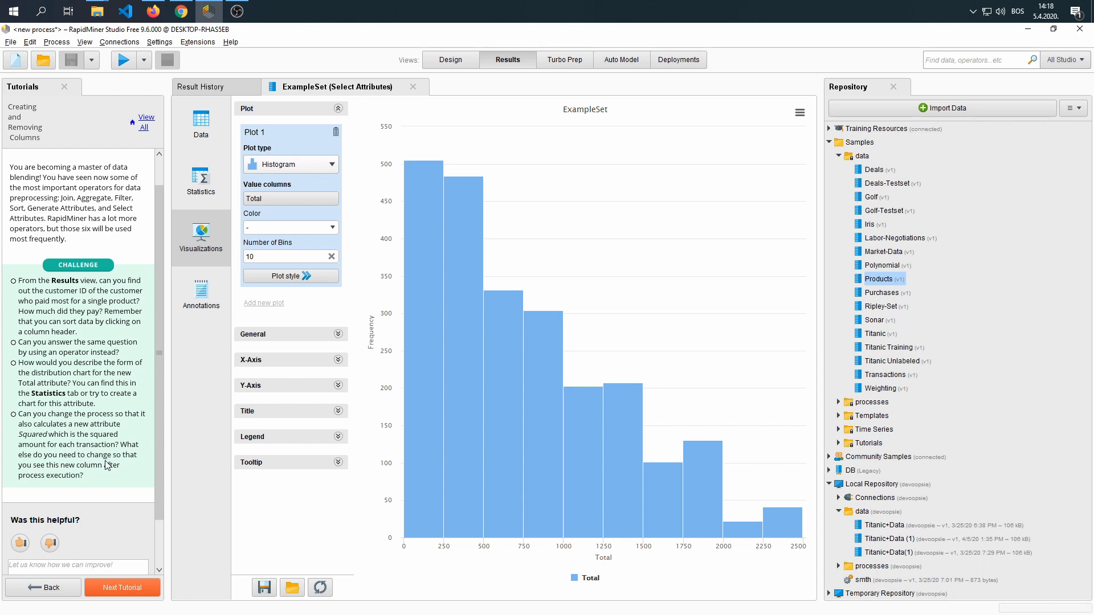
pyautogui.moveTo(110, 464)
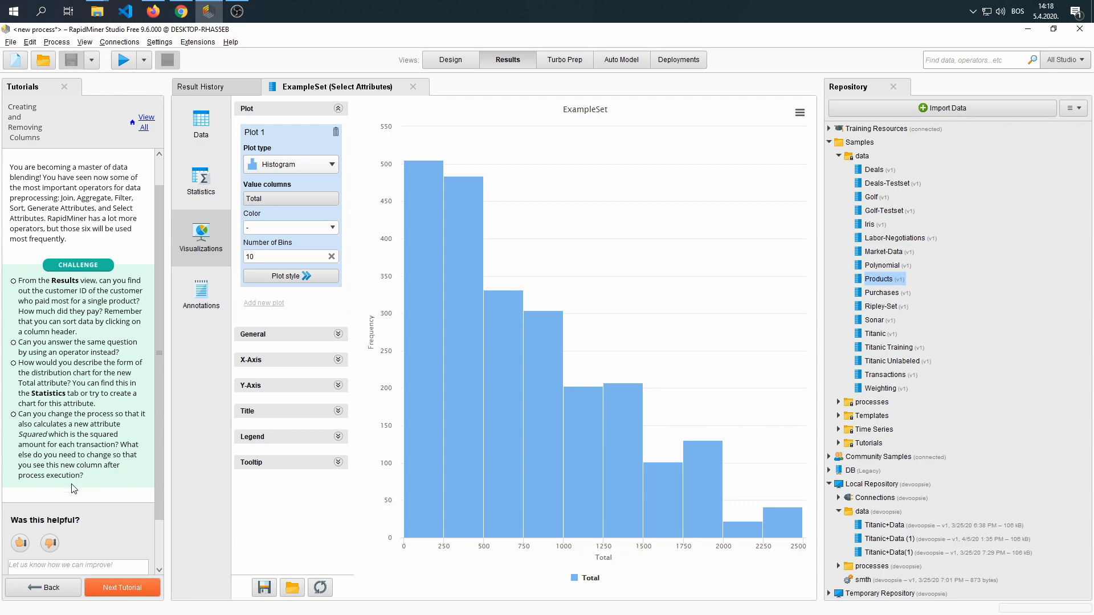
pyautogui.moveTo(69, 487)
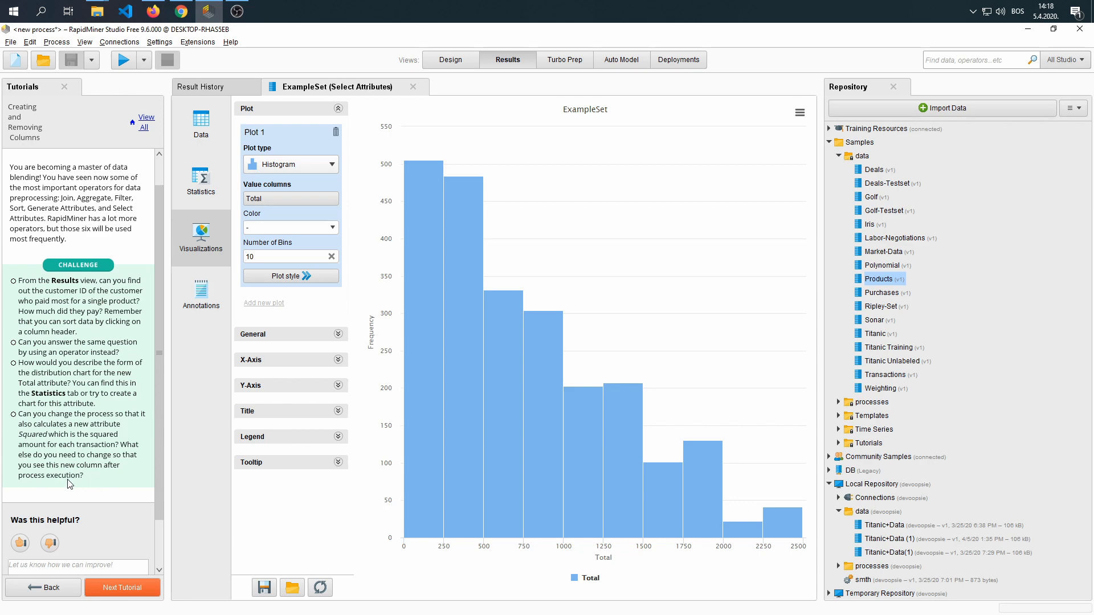
# - Switch from the results back to the process design view
pyautogui.click(451, 59)
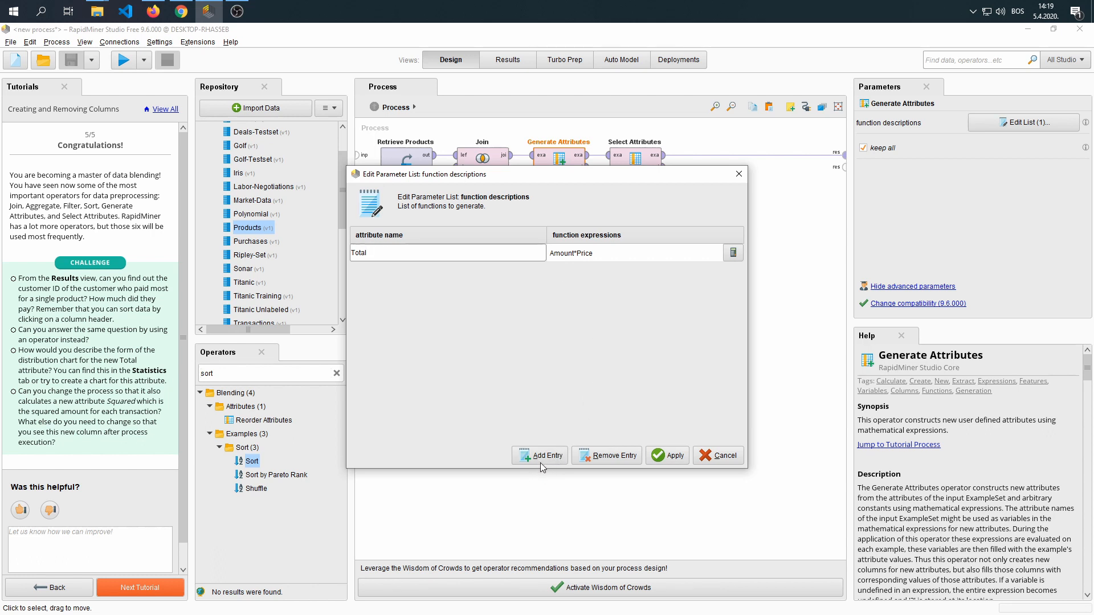
# - Add a SquaredAmount entry to Generate Attributes with the expression Amount*Amount
pyautogui.click(539, 456)
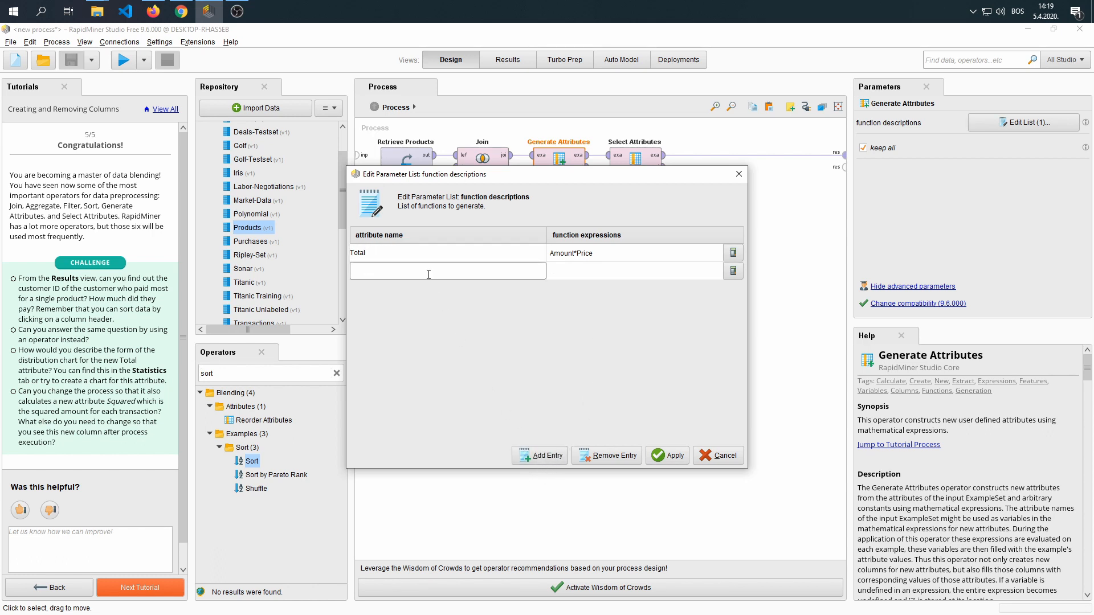
pyautogui.write('SquaredAmount')
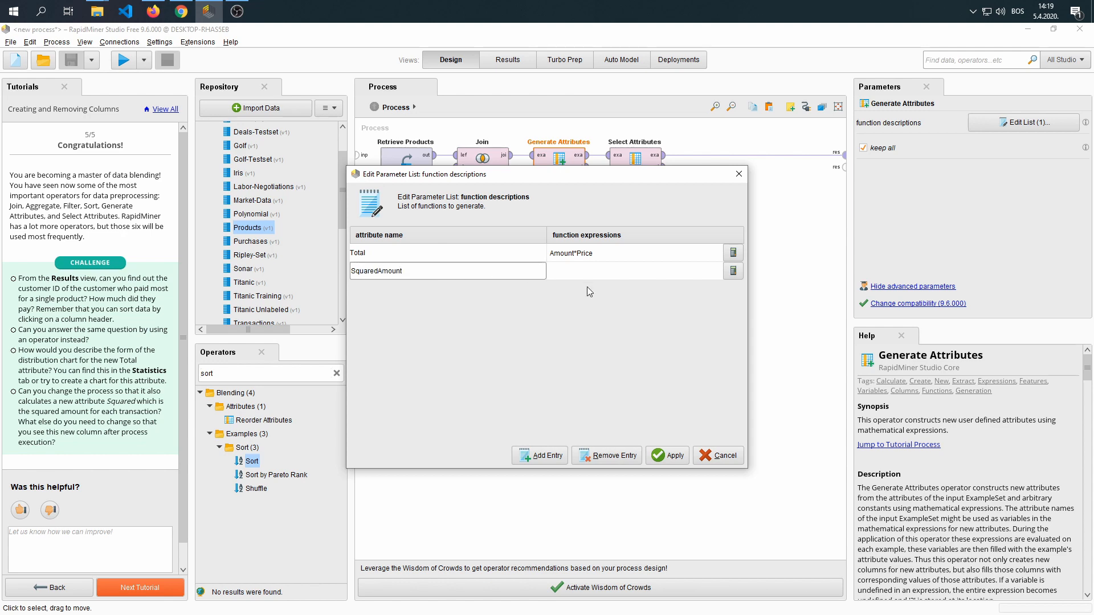
pyautogui.click(732, 271)
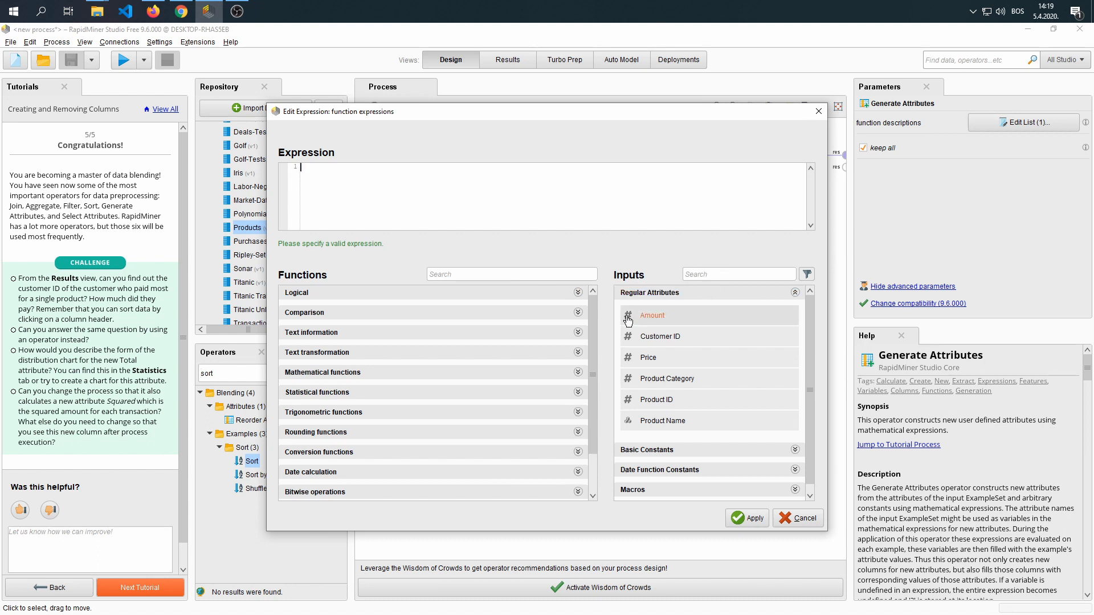
pyautogui.doubleClick(651, 315)
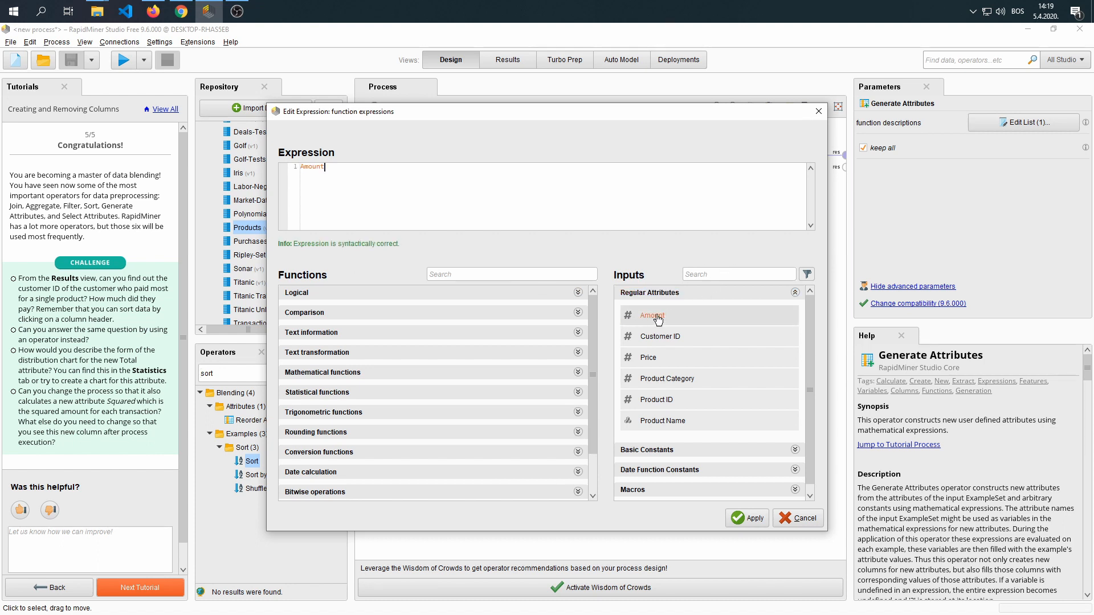
pyautogui.write('*Amount')
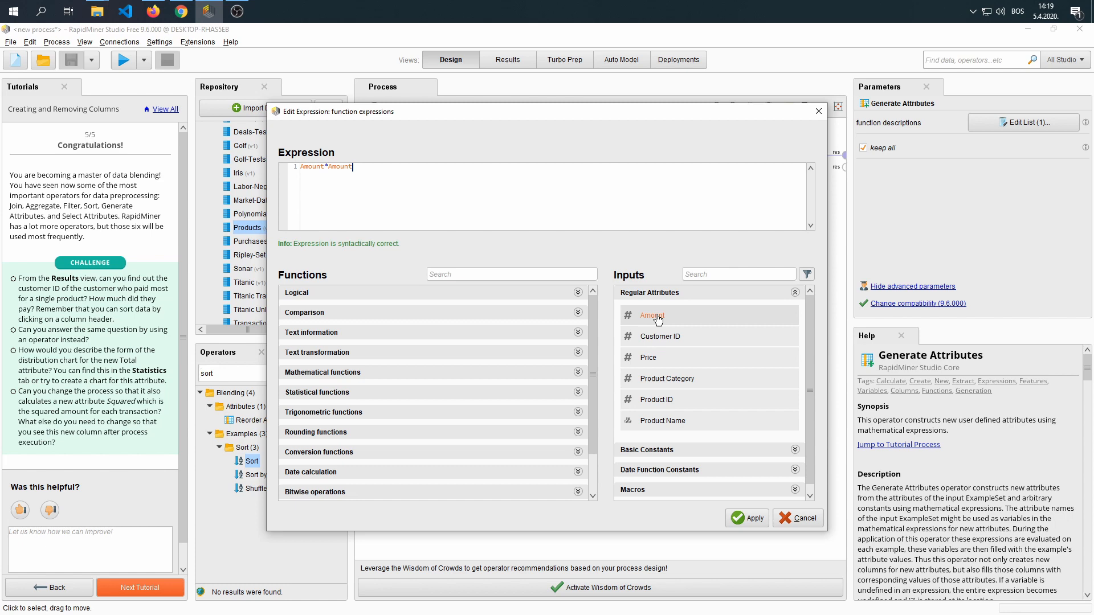
pyautogui.click(746, 517)
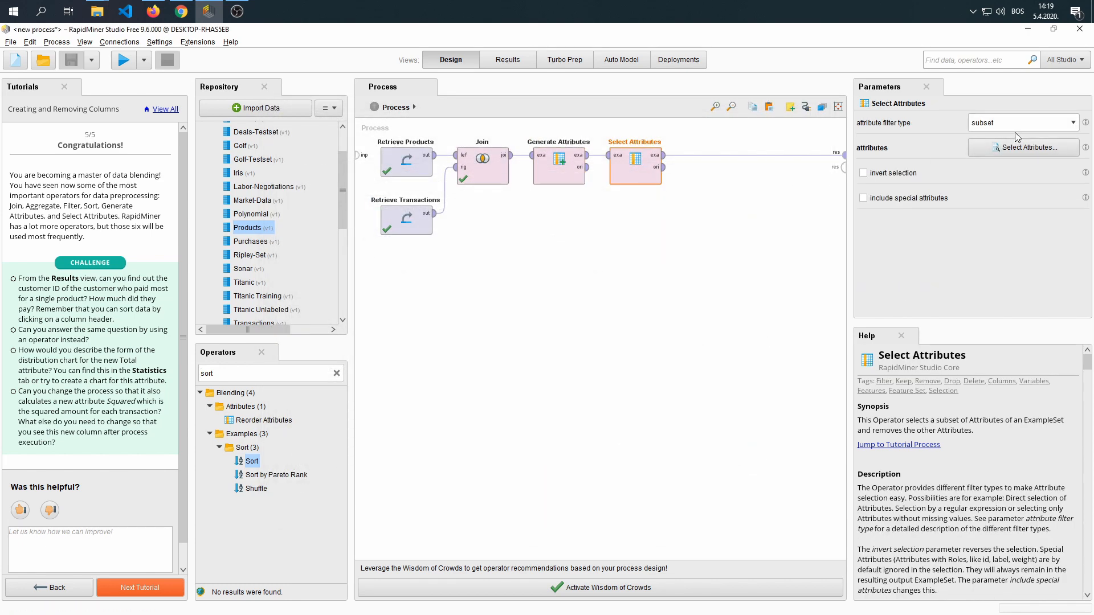
# - Move SquaredAmount into the Selected Attributes list beside Customer ID, Product Name and Total
pyautogui.click(1022, 147)
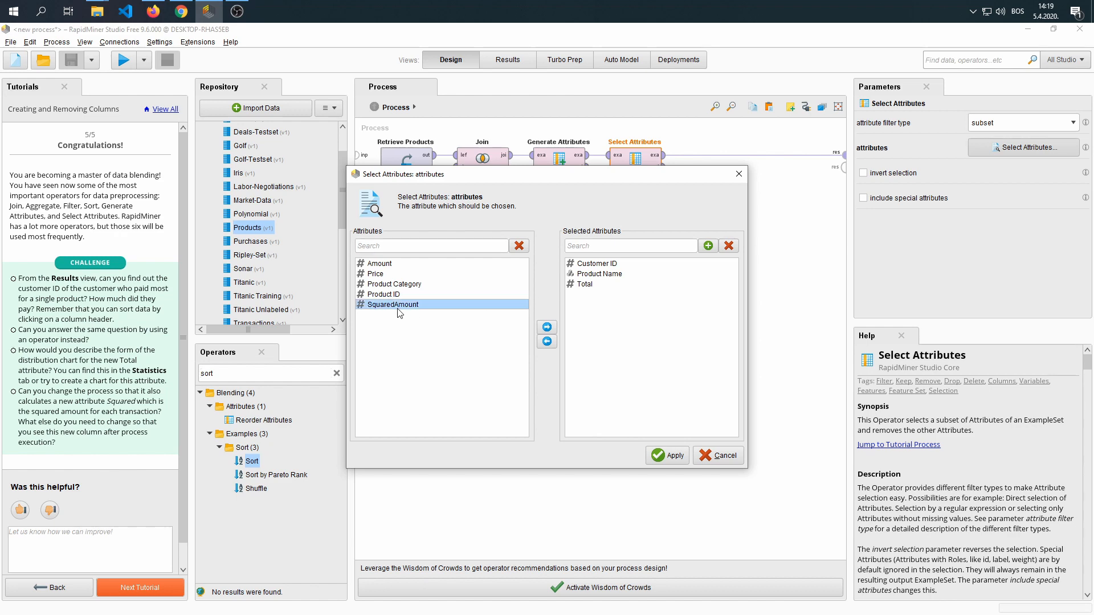
pyautogui.click(547, 326)
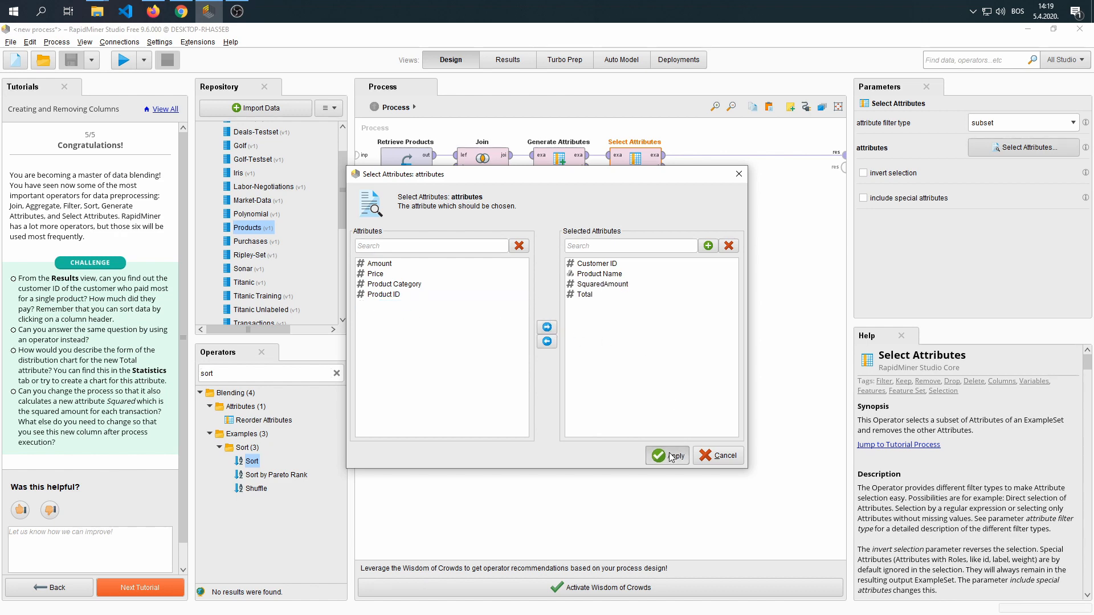
pyautogui.click(667, 454)
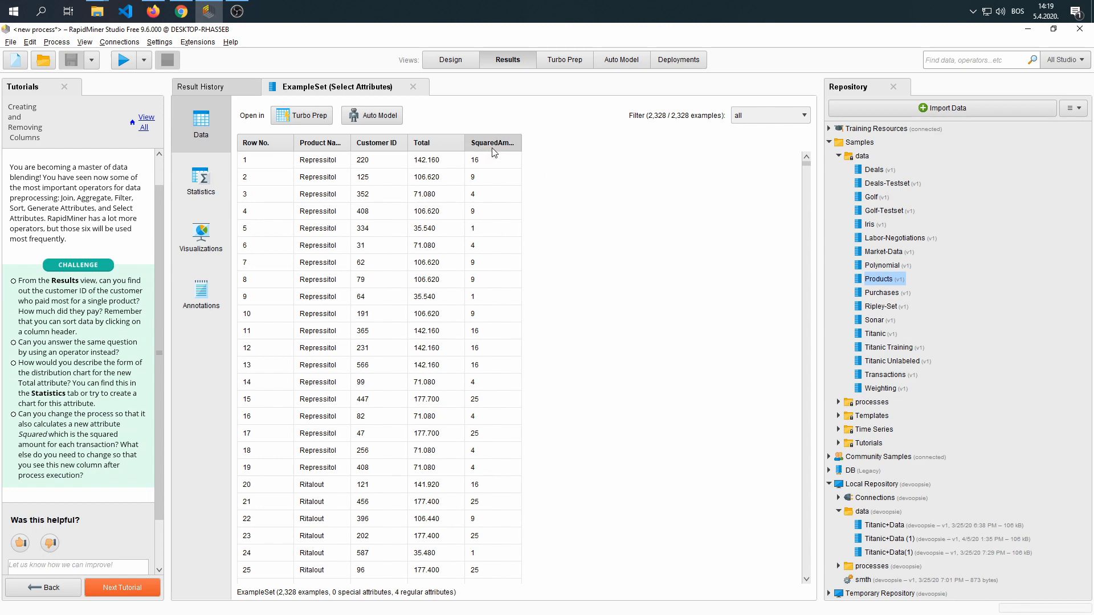
# - Sort results by SquaredAmount, check its statistics (range 1 to 25), and return to design
pyautogui.click(489, 143)
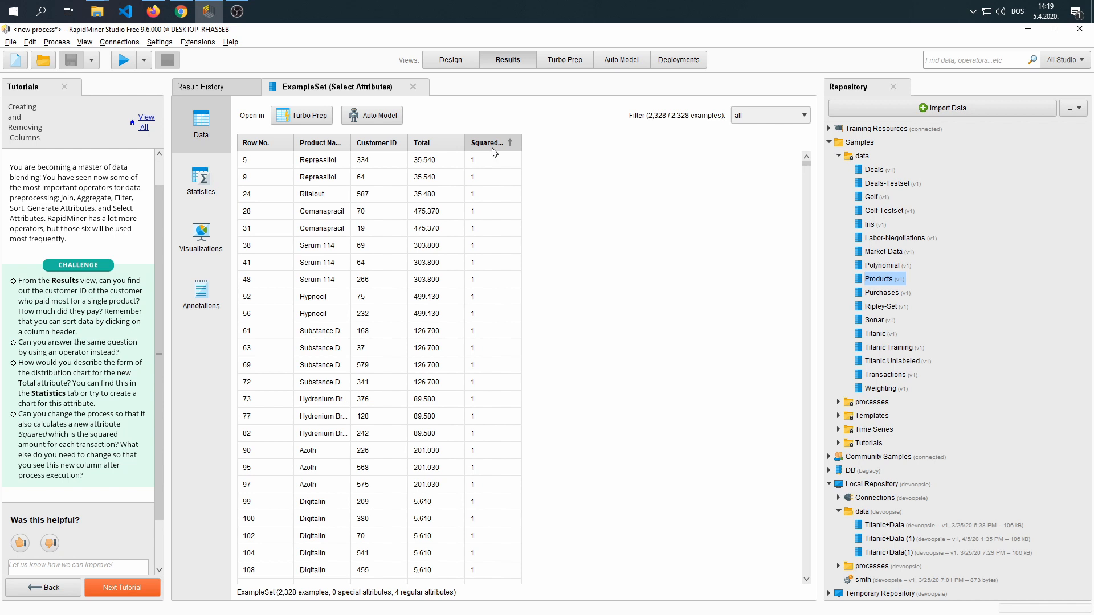
pyautogui.click(201, 182)
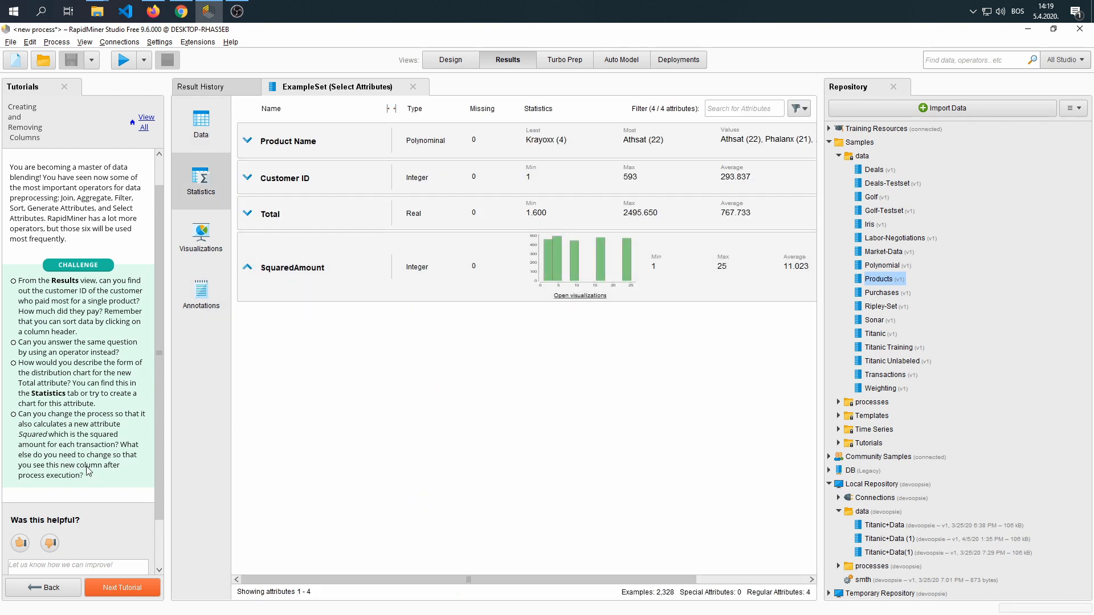
pyautogui.moveTo(300, 430)
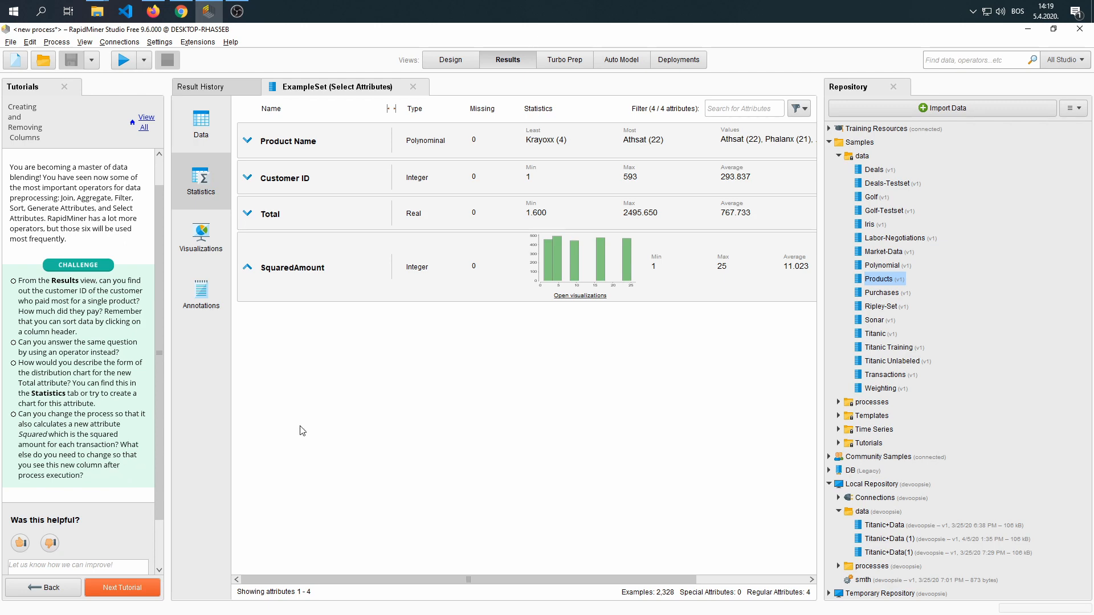
pyautogui.click(450, 59)
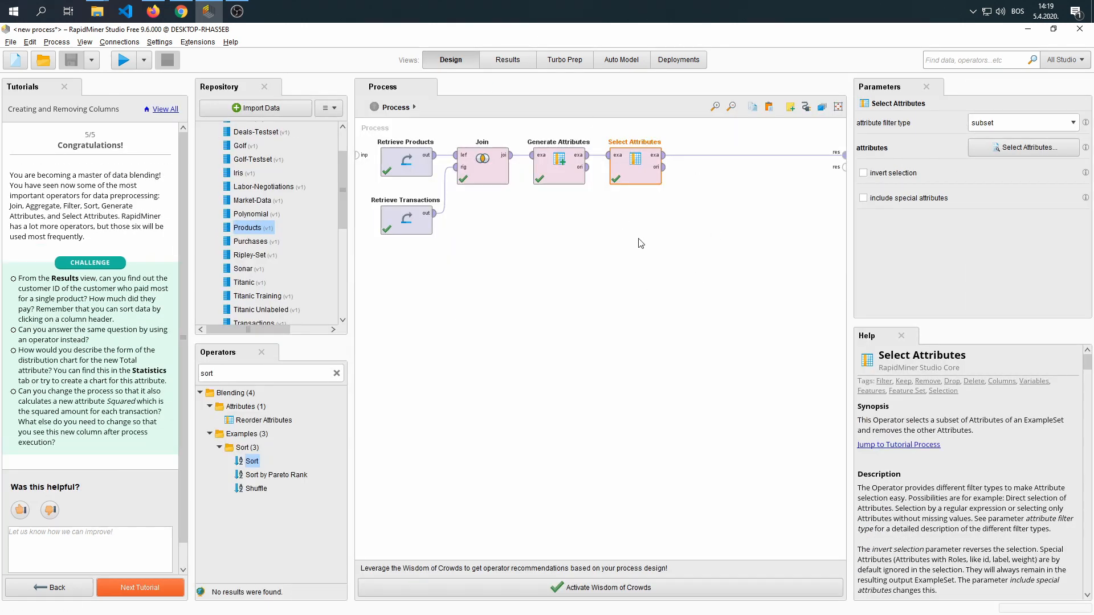
# - Review the Generate Attributes settings and bring up the File menu to save the process
pyautogui.click(558, 166)
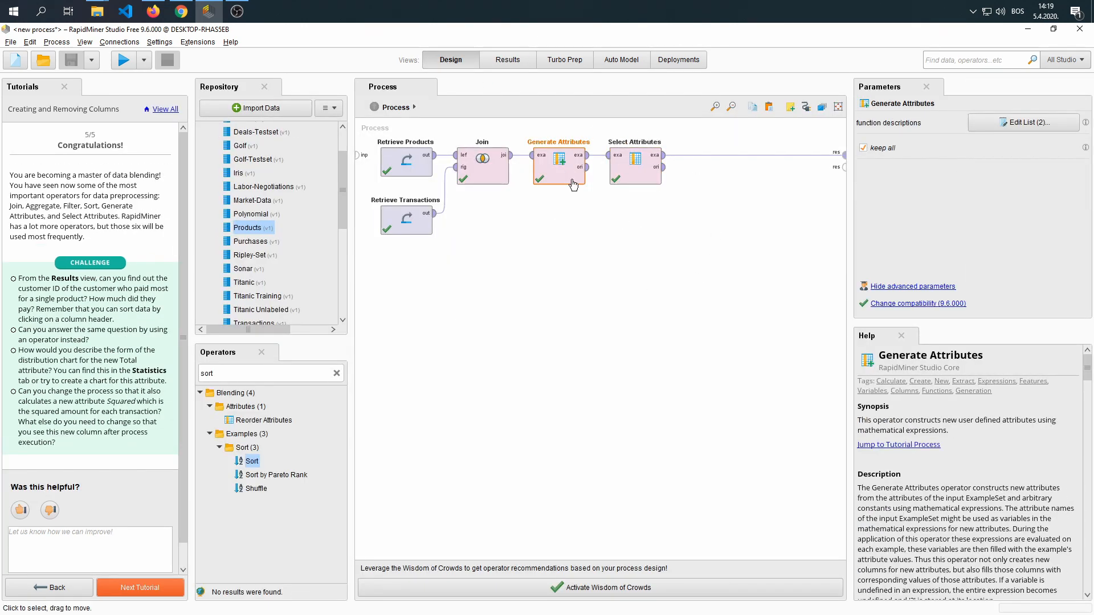
pyautogui.moveTo(565, 202)
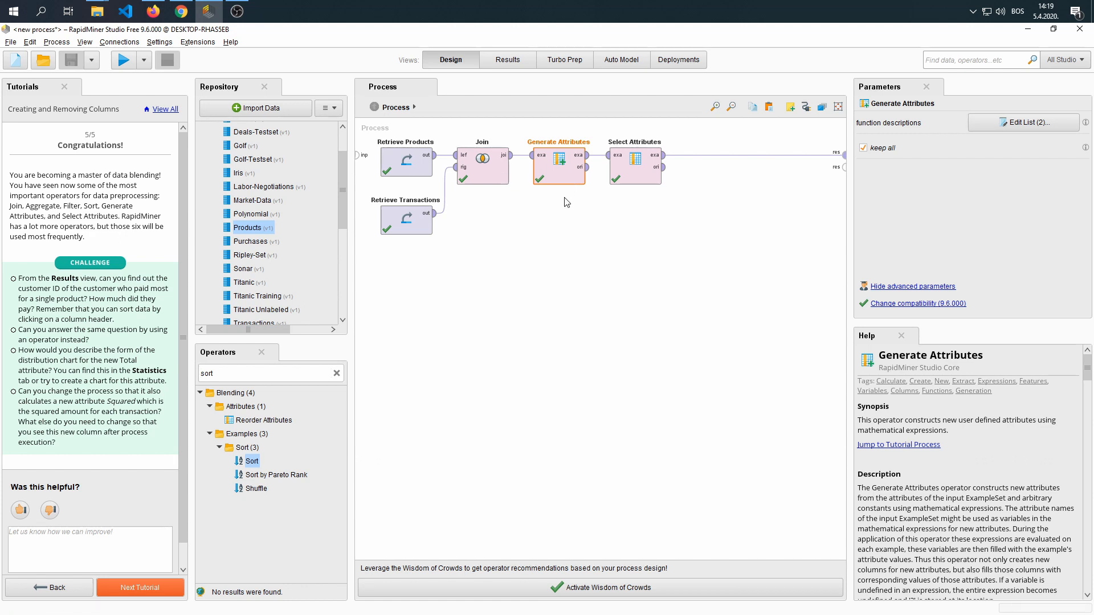
pyautogui.moveTo(498, 249)
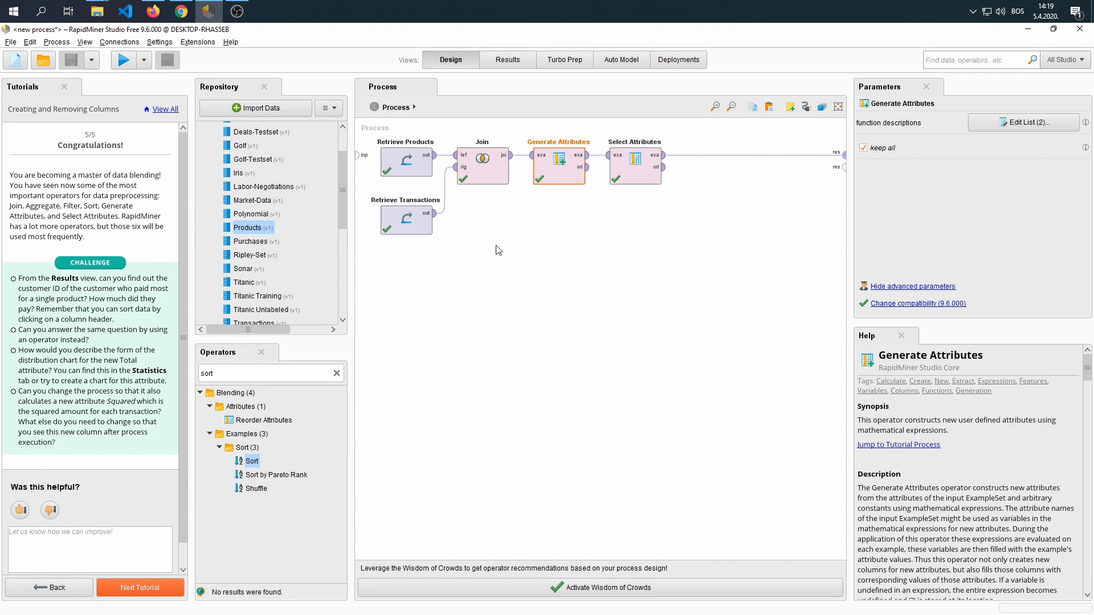
pyautogui.click(10, 42)
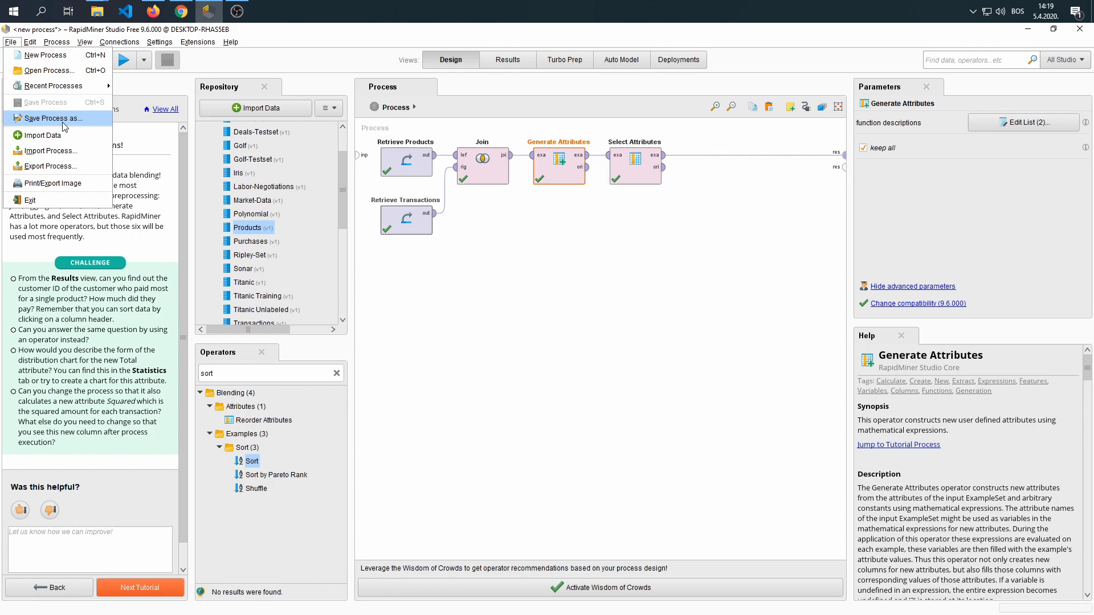